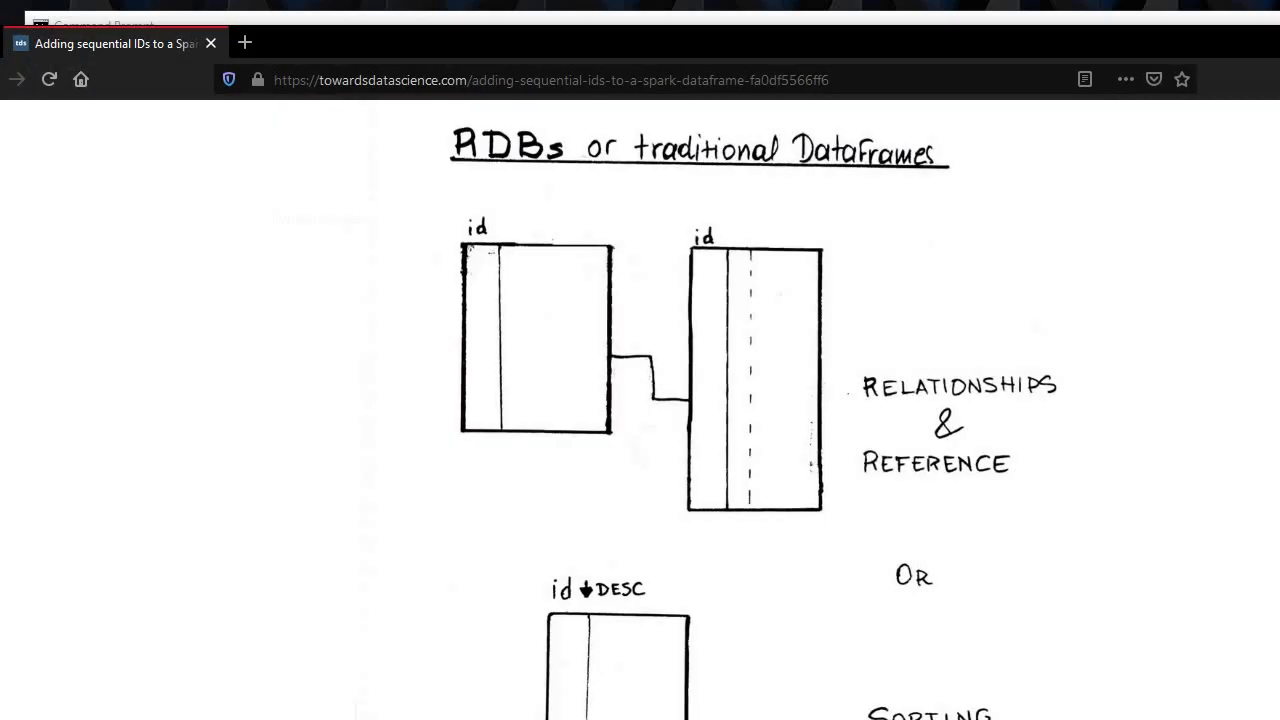
Step: Print the Pokémon DataFrame's schema with df.printSchema, listing twelve typed columns
click(550, 80)
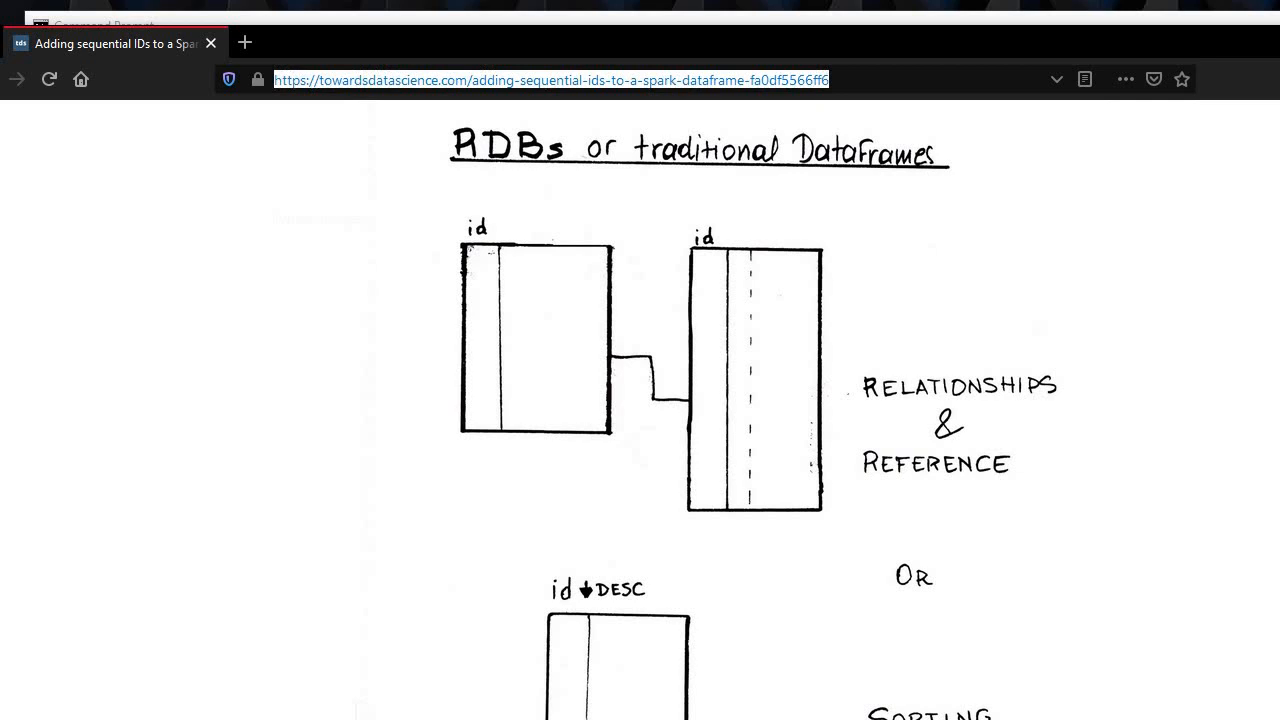
scroll(down, 3)
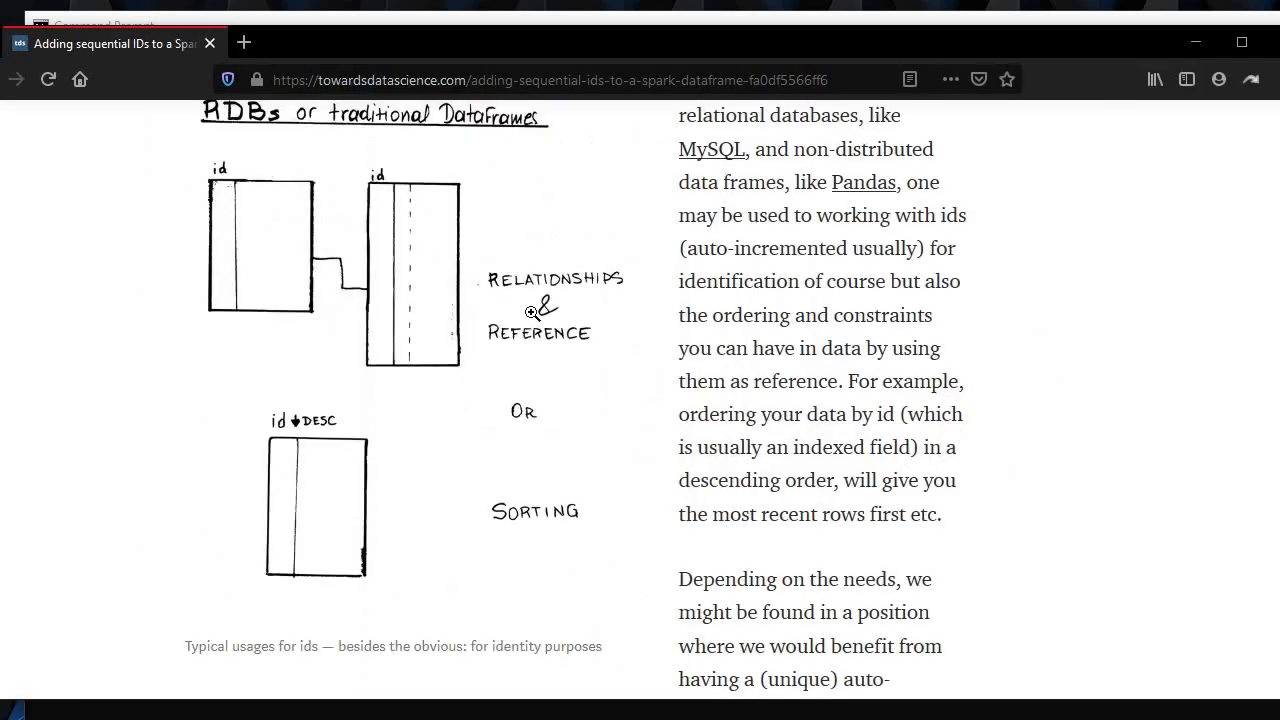
mouse_move(456, 134)
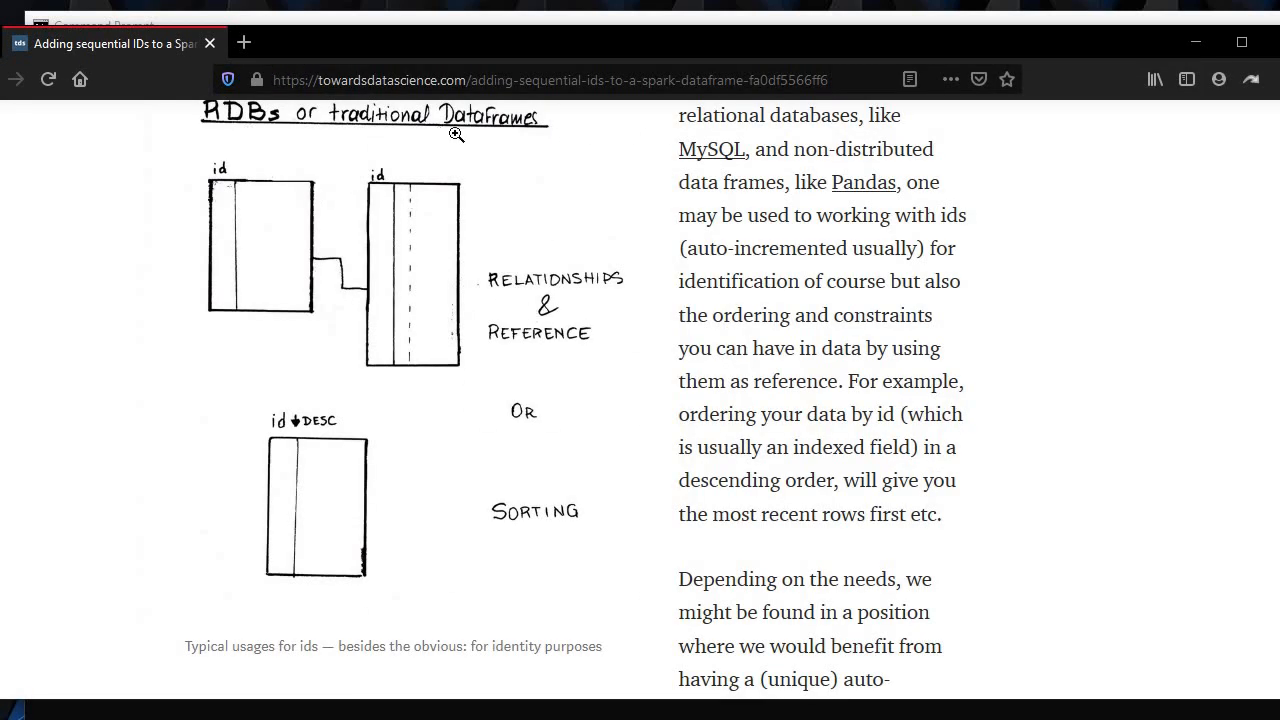
mouse_move(370, 200)
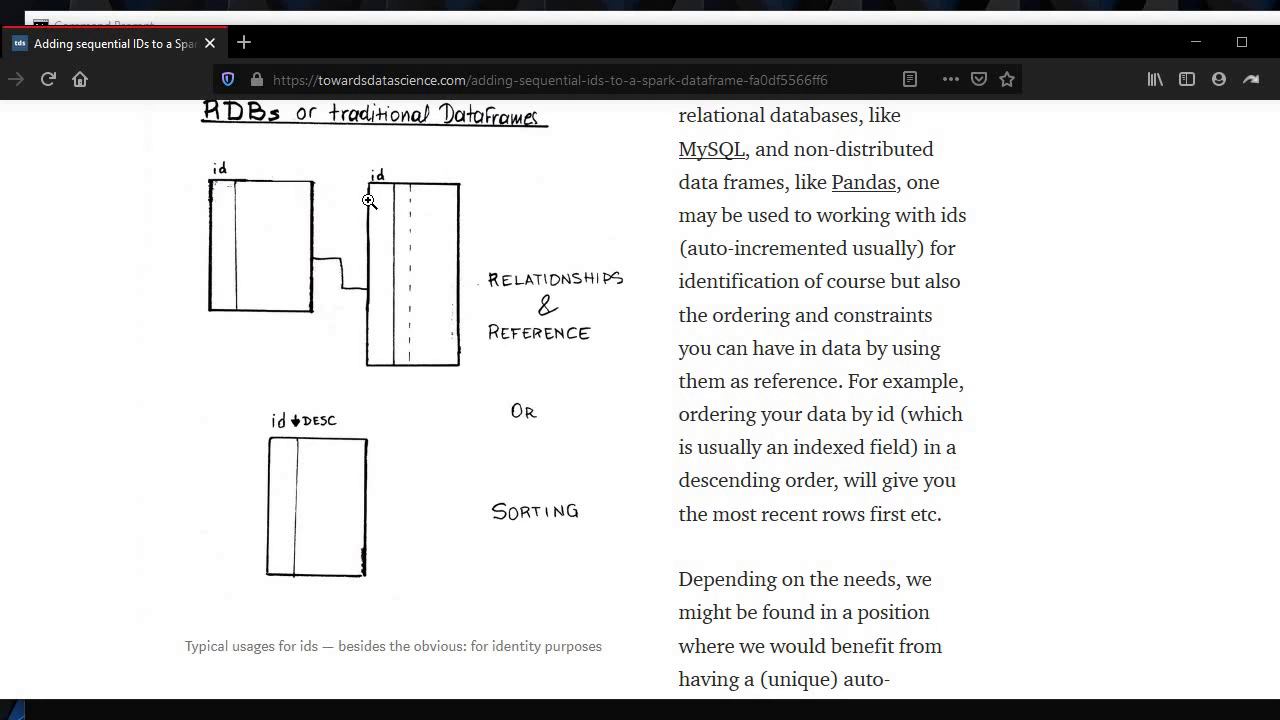
mouse_move(407, 180)
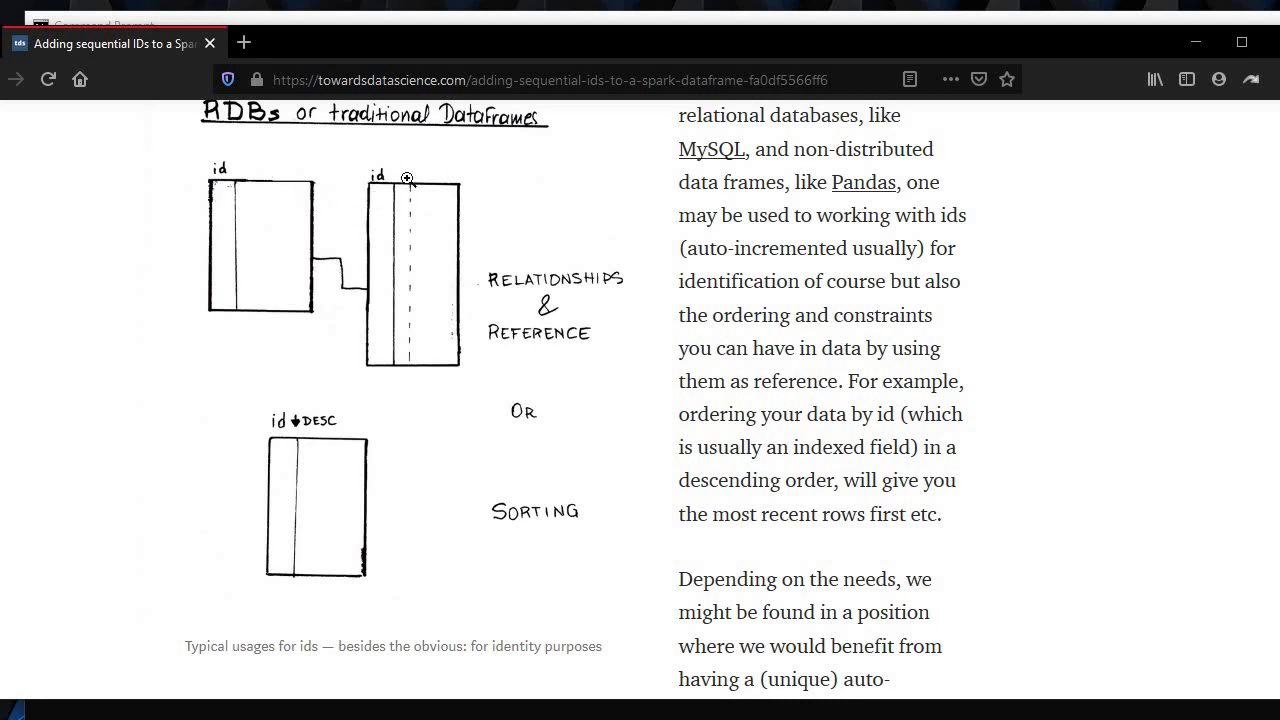
mouse_move(410, 210)
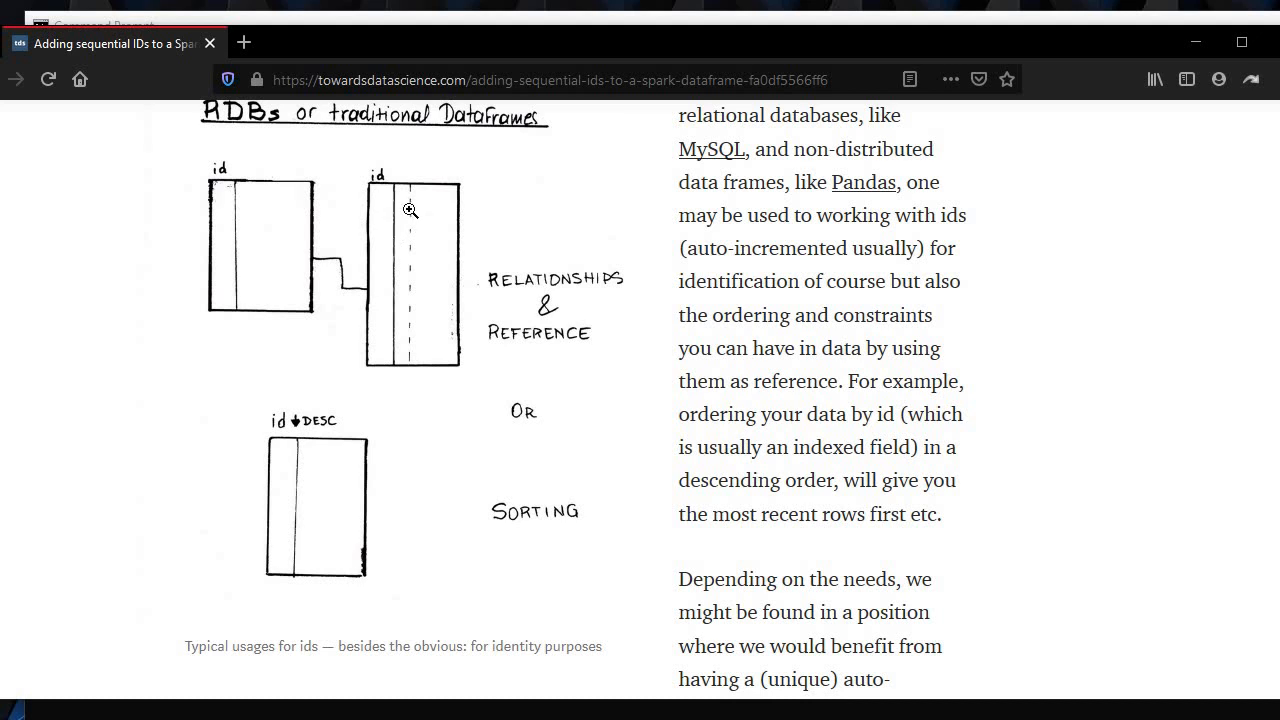
scroll(down, 3)
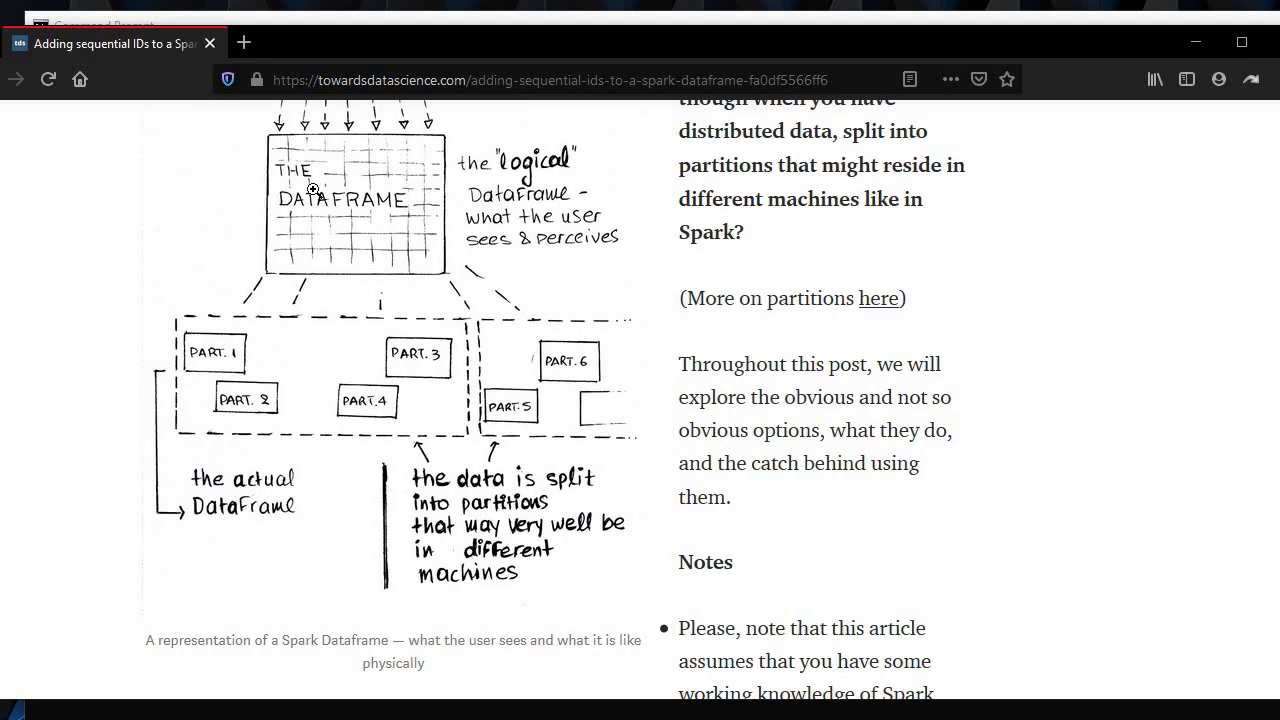
mouse_move(243, 357)
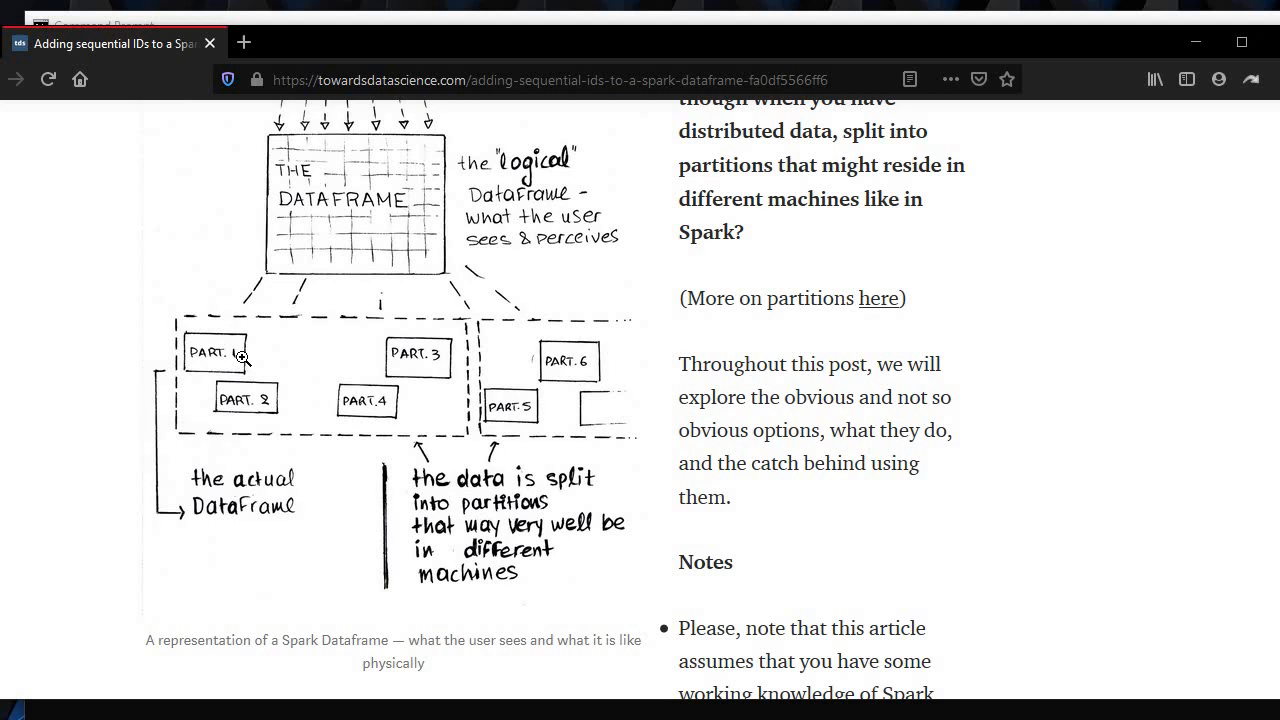
mouse_move(524, 410)
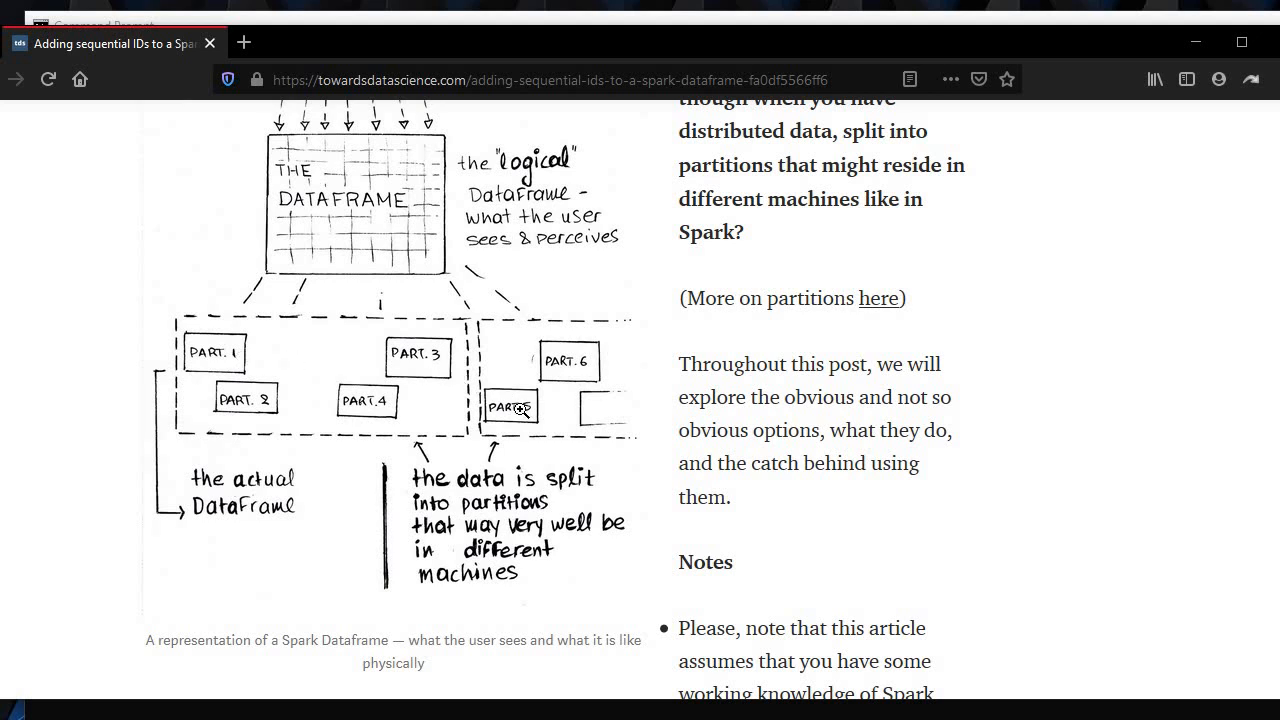
mouse_move(513, 408)
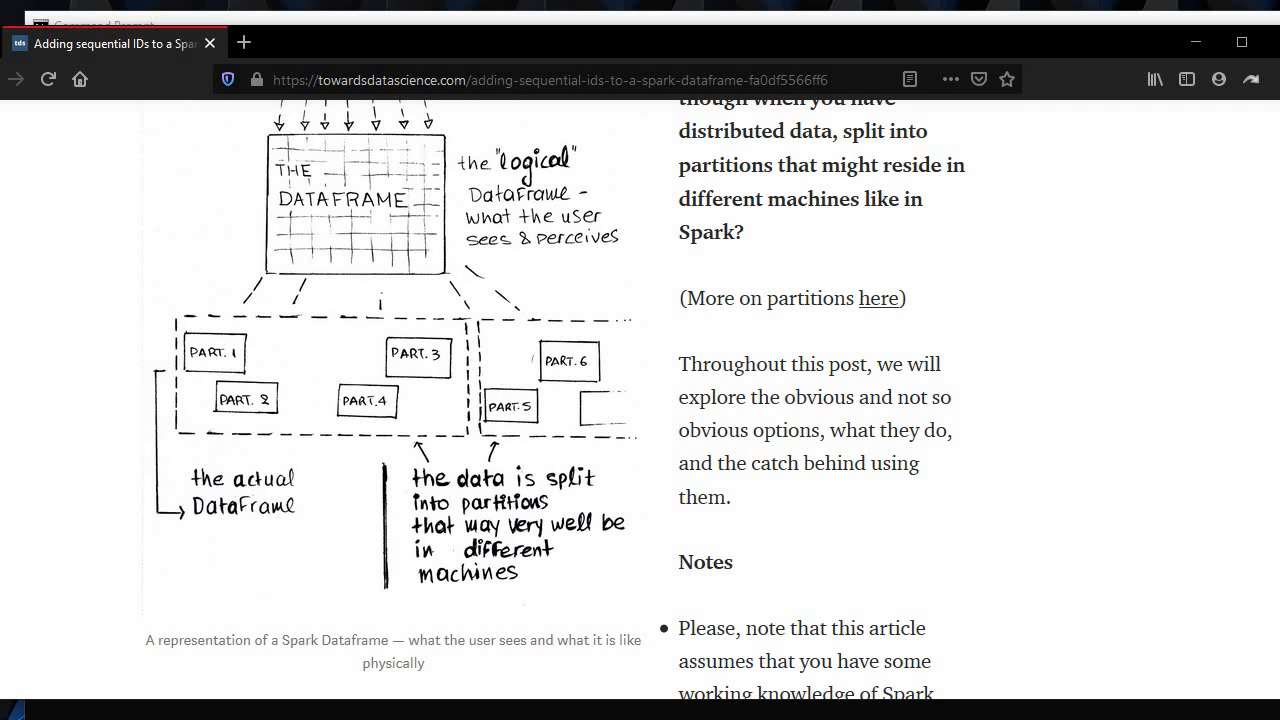
mouse_move(407, 337)
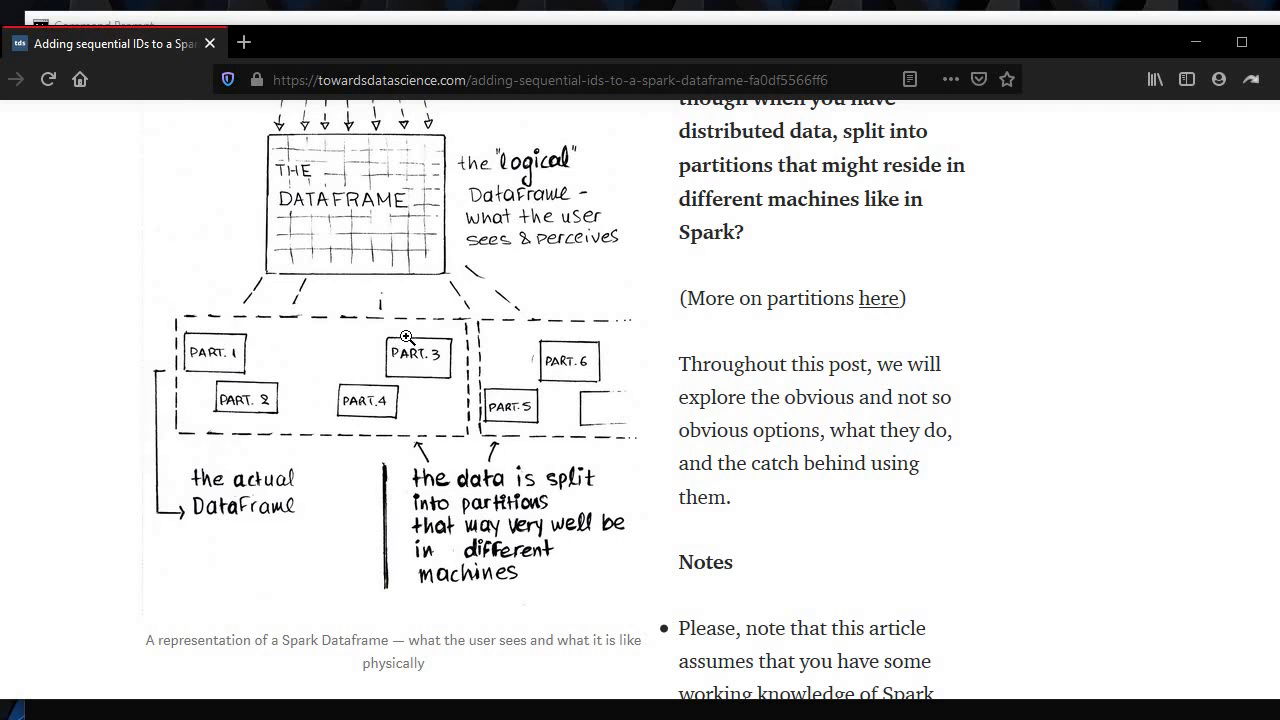
mouse_move(403, 321)
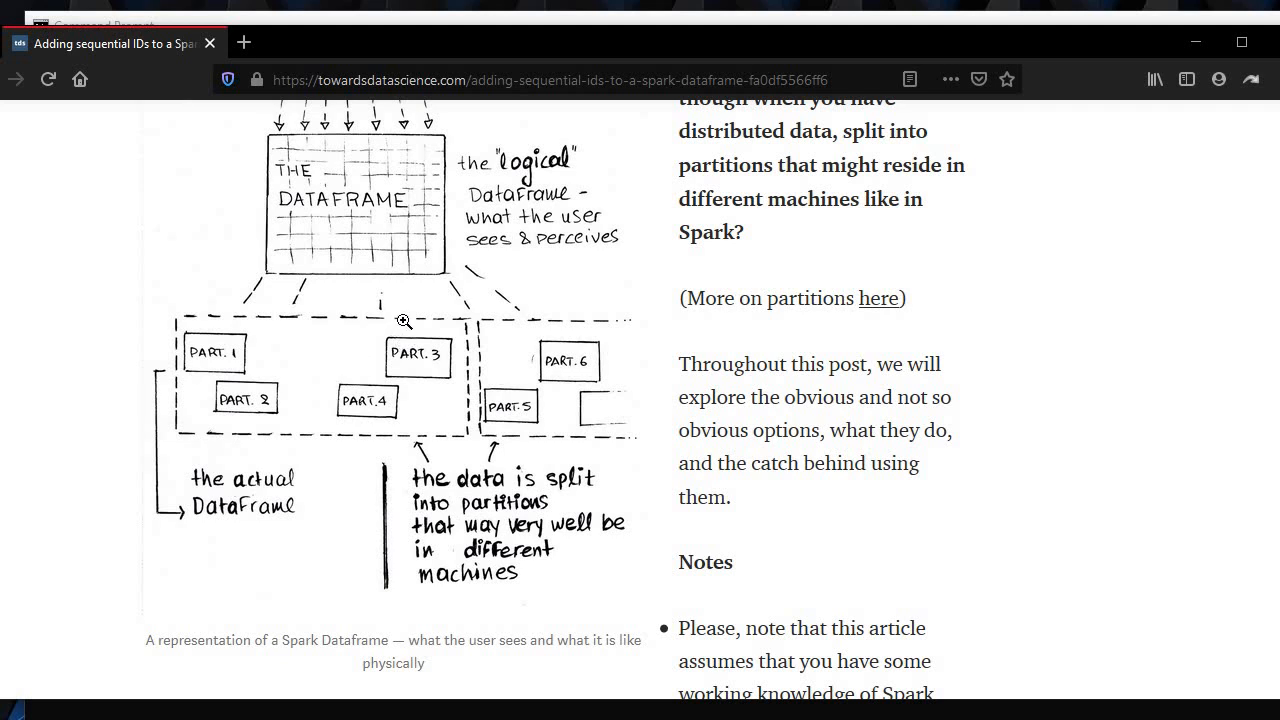
mouse_move(155, 64)
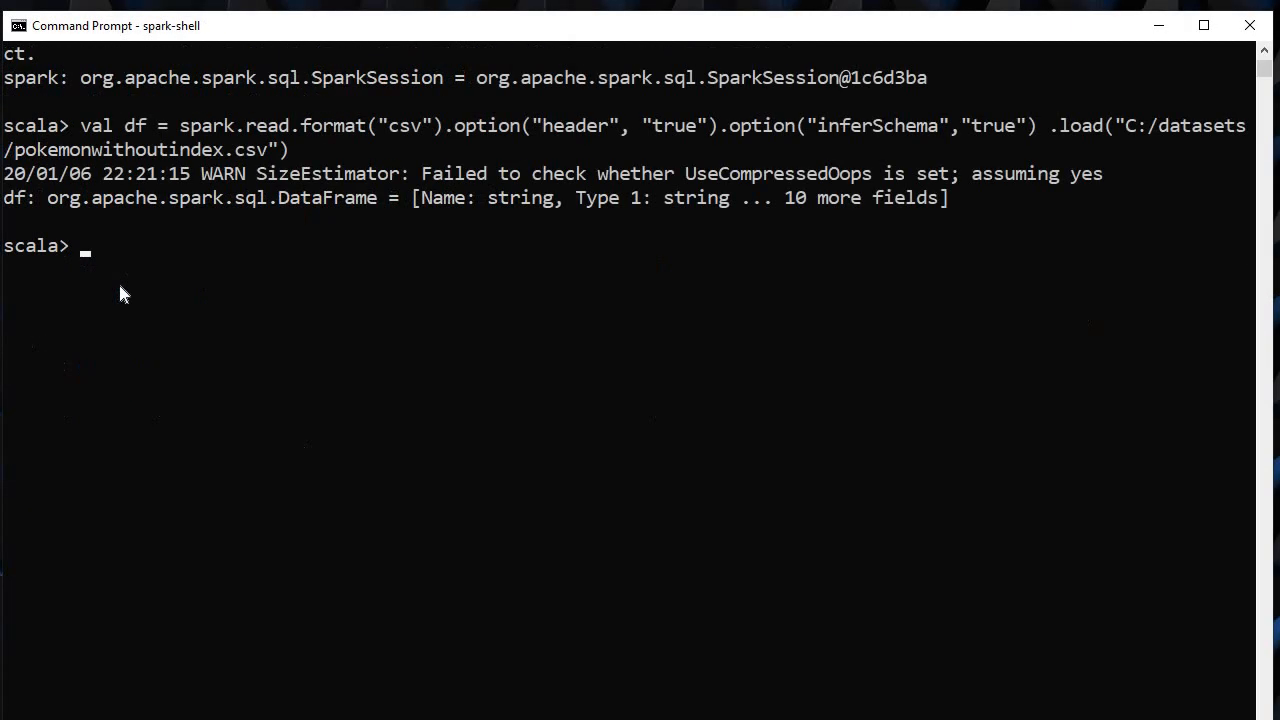
text(df.printSchema)
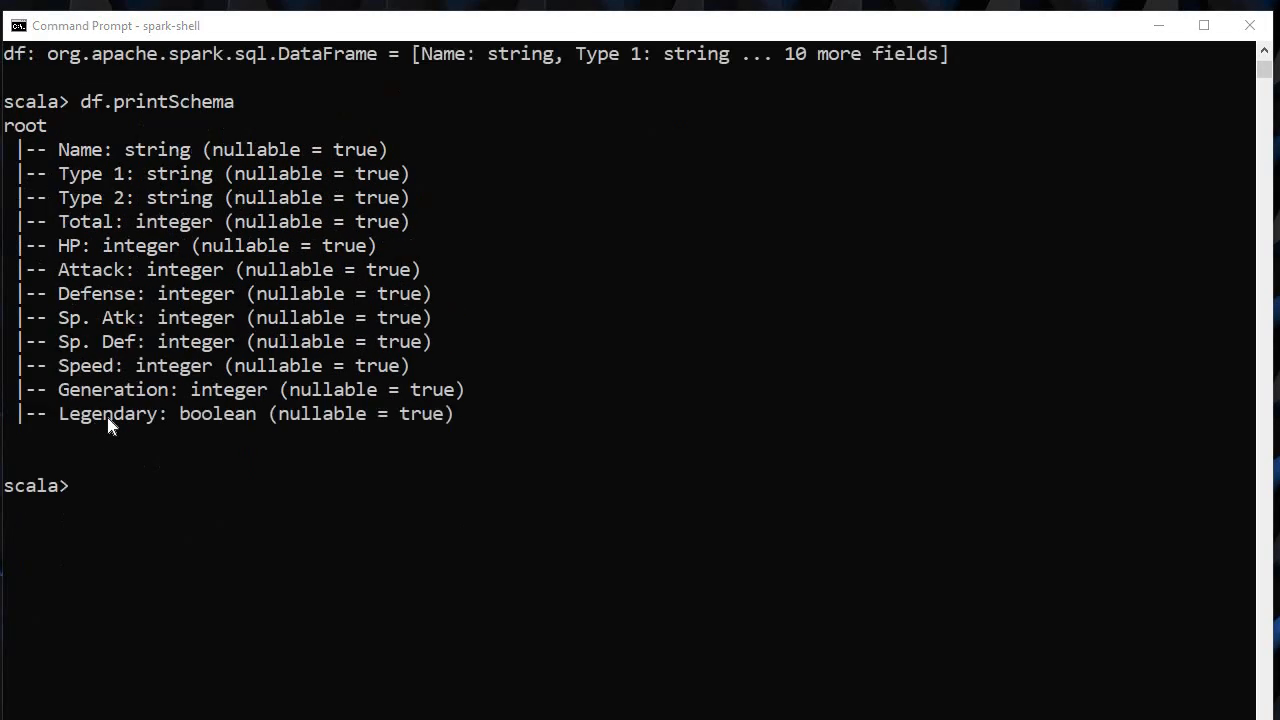
Step: Run df.show to print the first 20 Pokémon rows, Bulbasaur through BeedrillMega
text(df.)
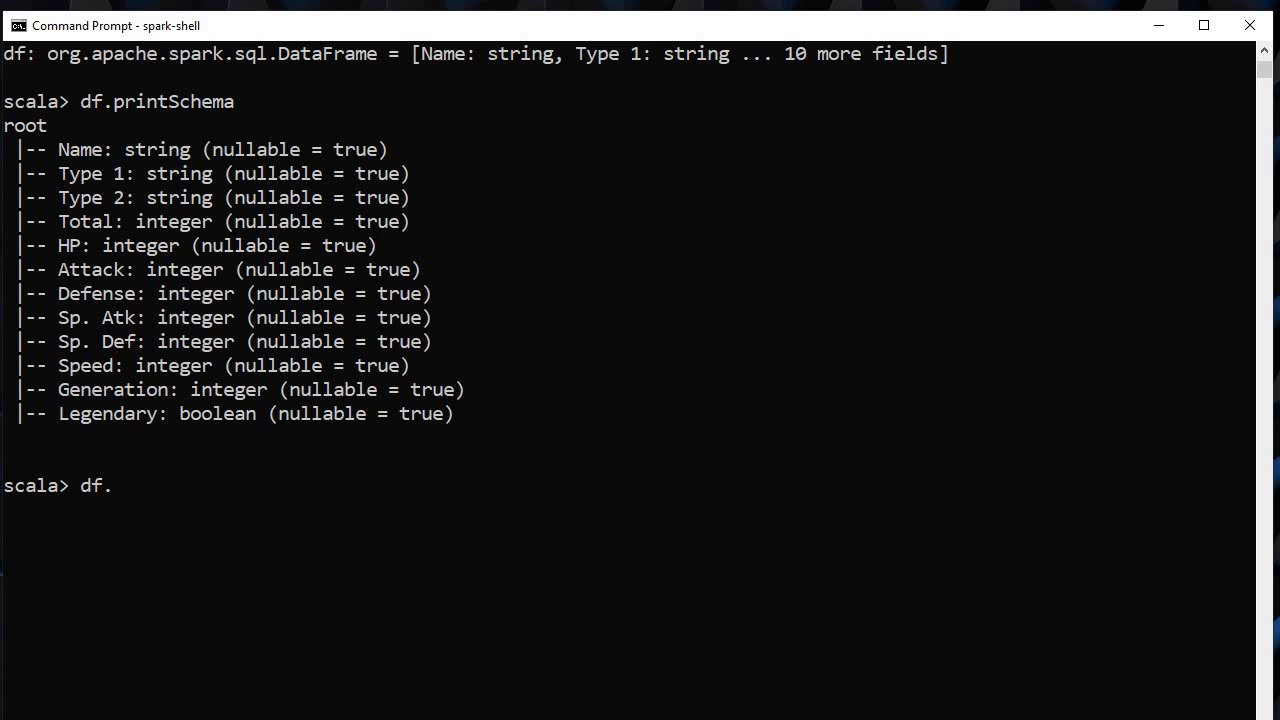
text(show)
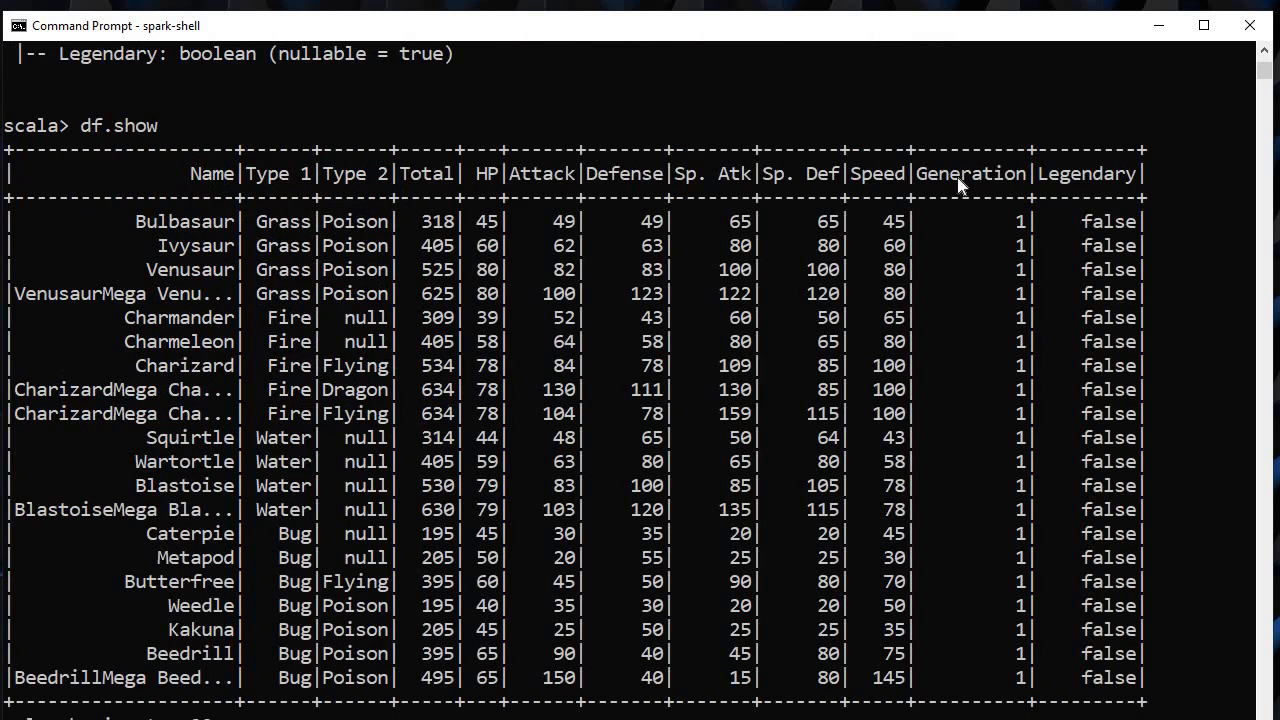
mouse_move(212, 197)
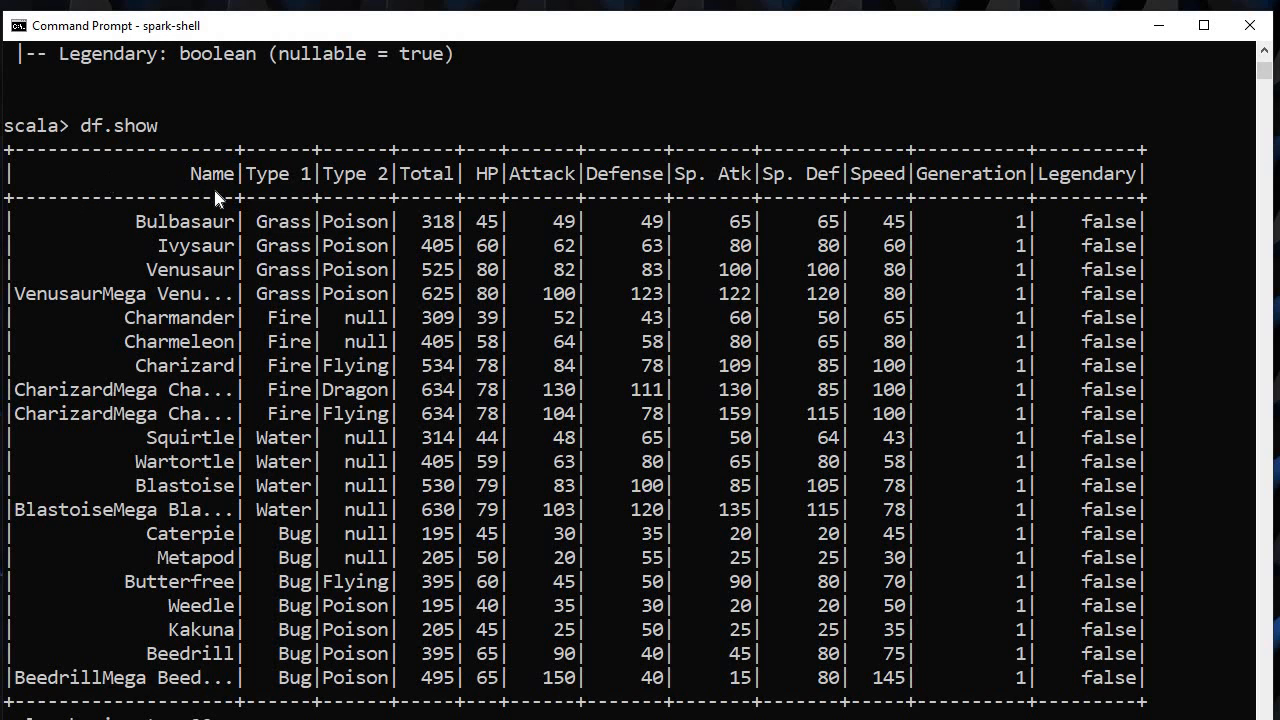
mouse_move(228, 228)
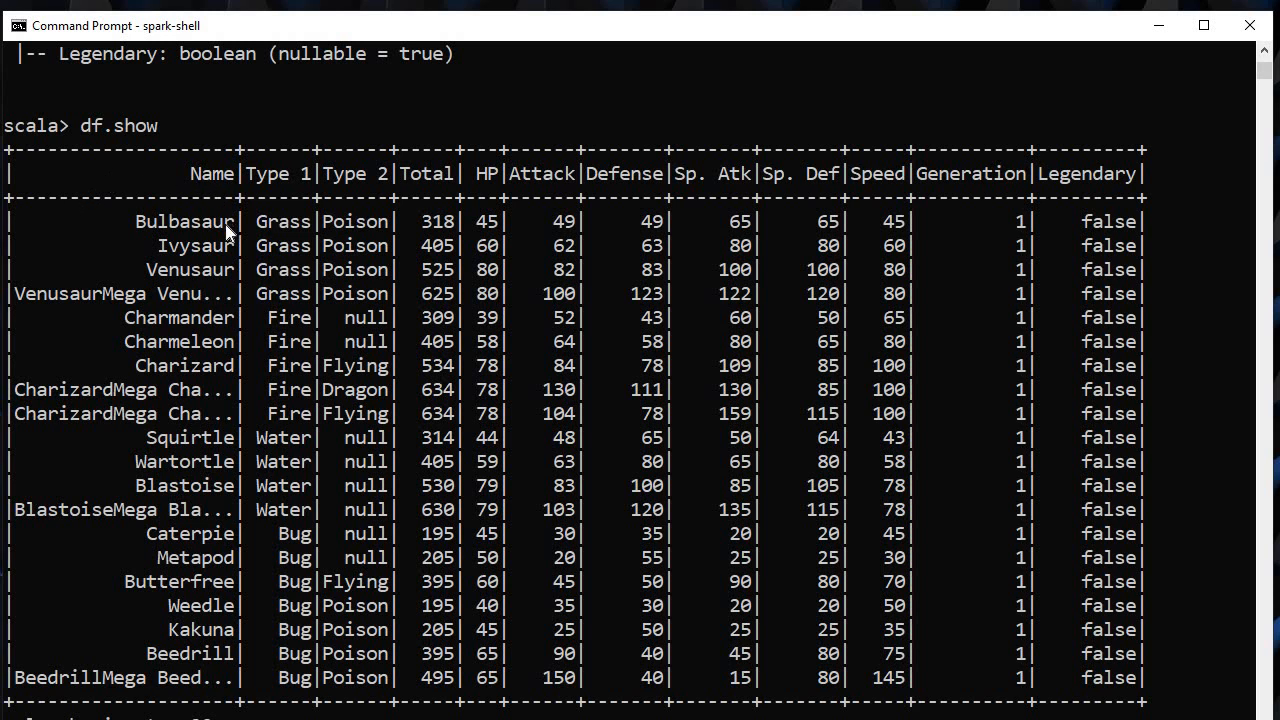
scroll(down, 3)
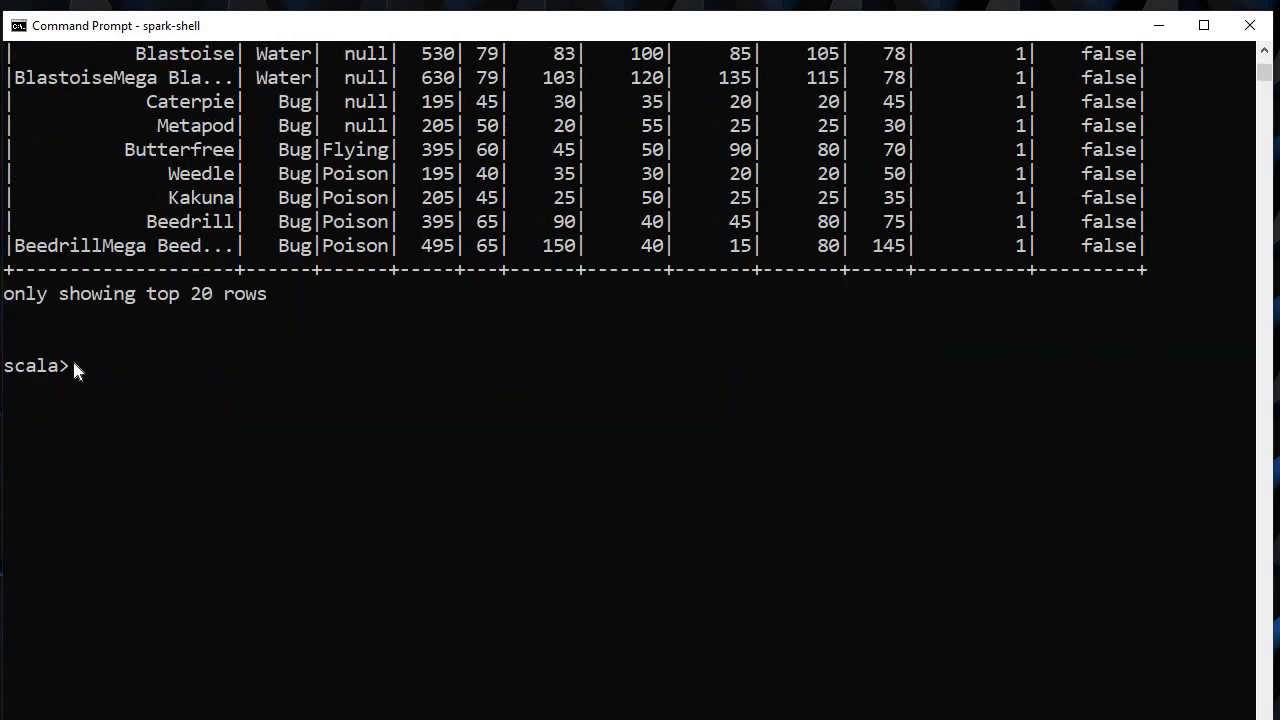
Step: Show df with an added indexx column from monotonicallyIncreasingId, numbered 0 to 19
text(df.withColumn("indexx",monotonicallyIncreasingId).show)
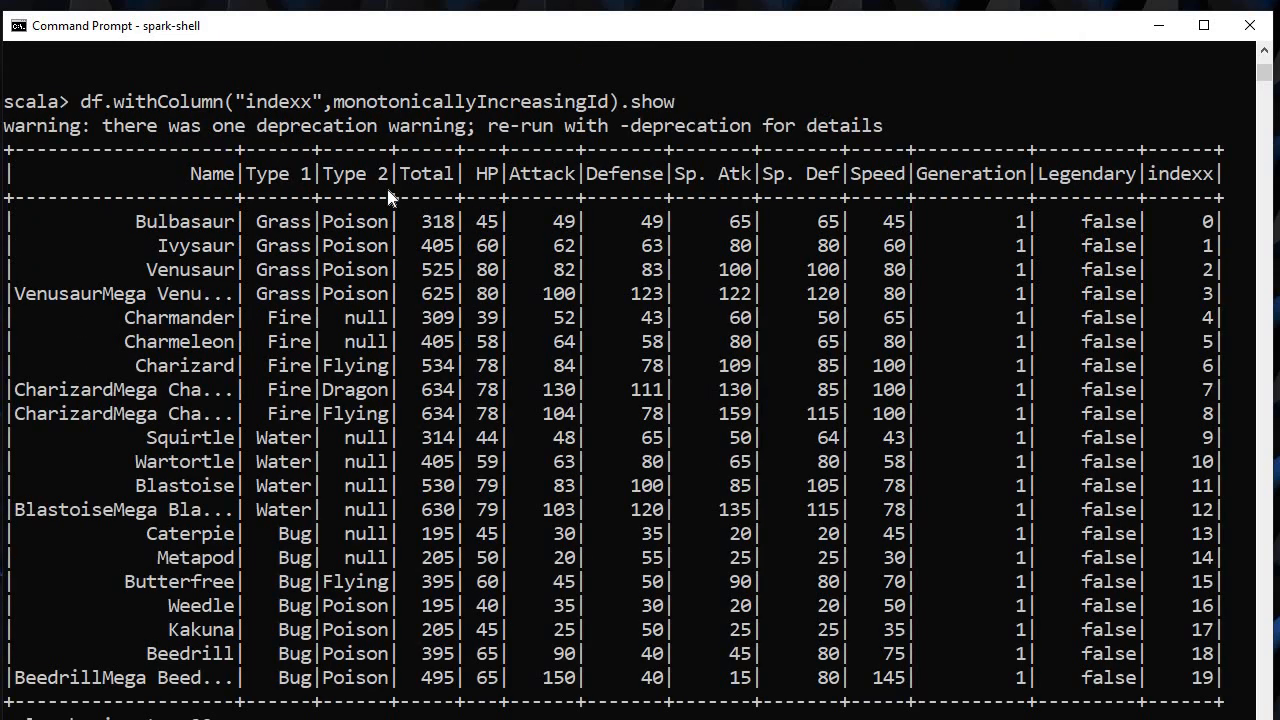
mouse_move(1175, 180)
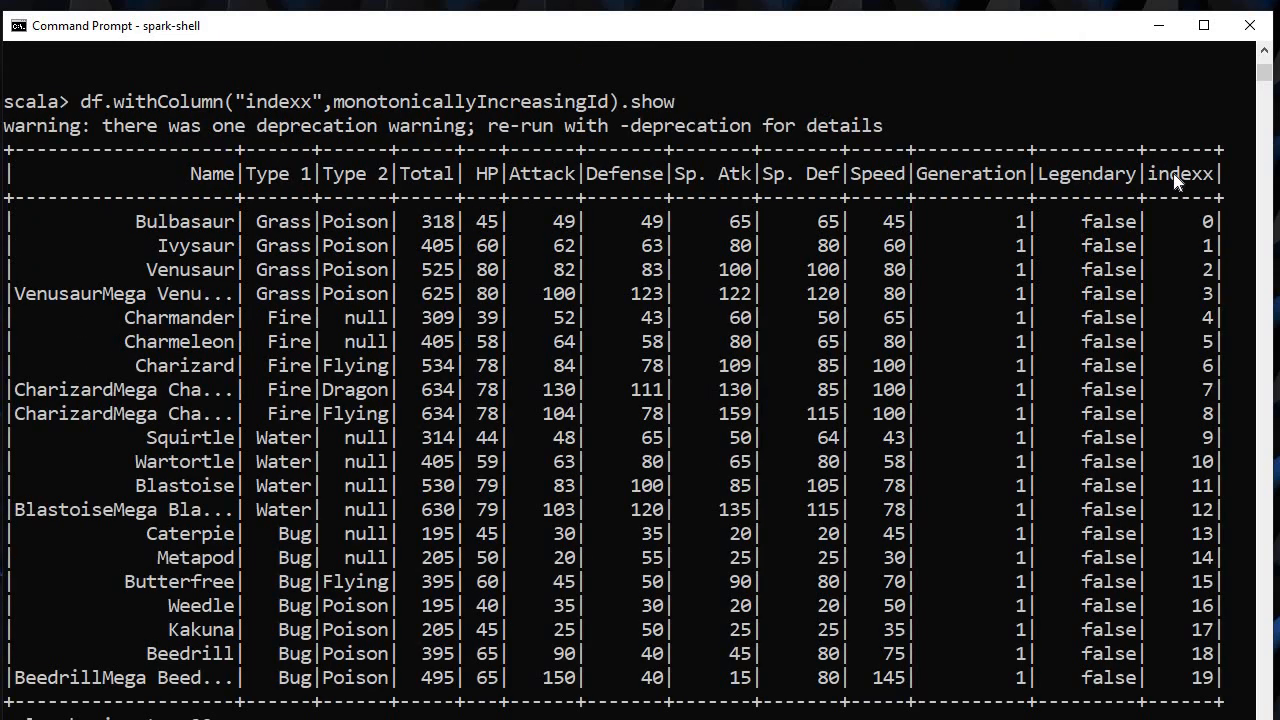
click(1160, 173)
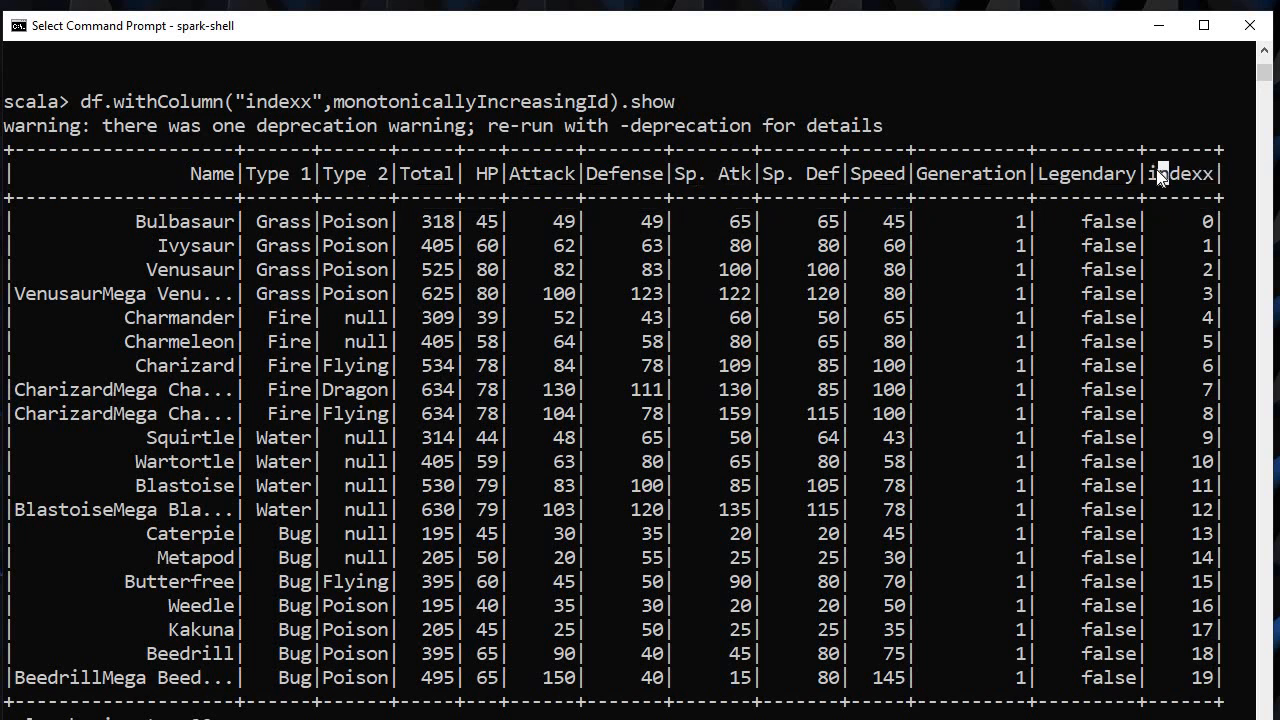
mouse_move(1207, 221)
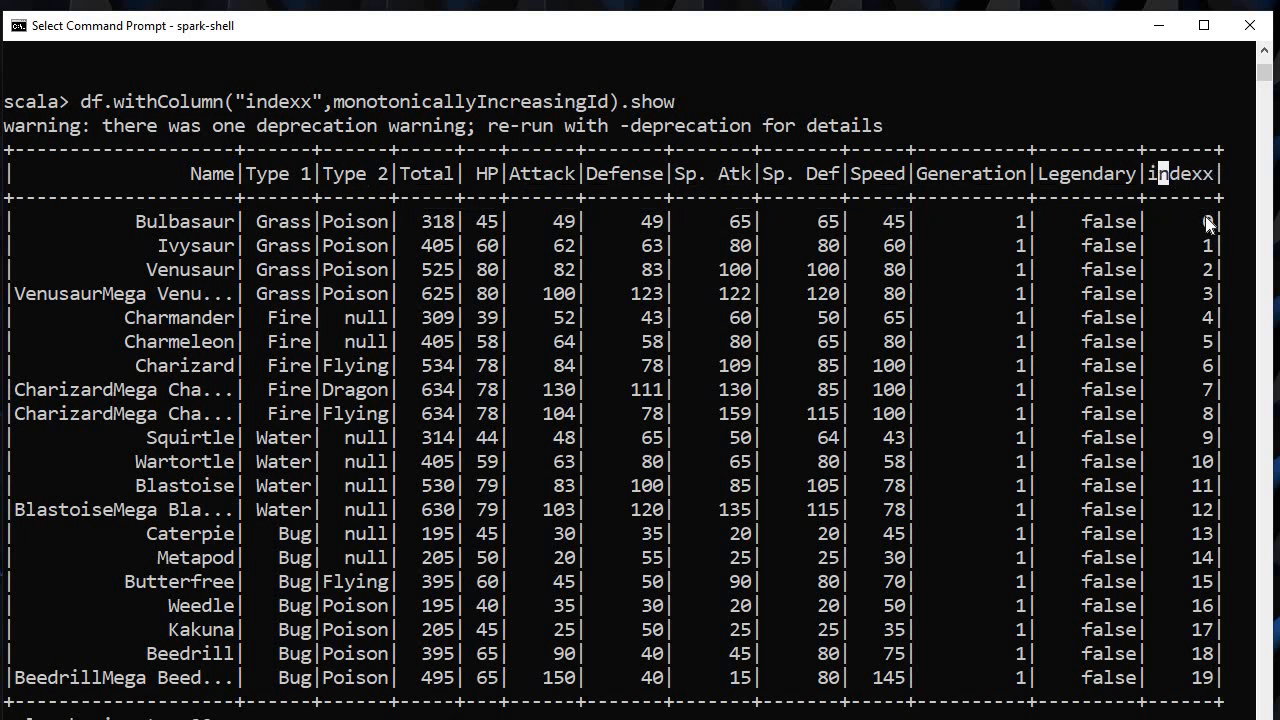
scroll(down, 3)
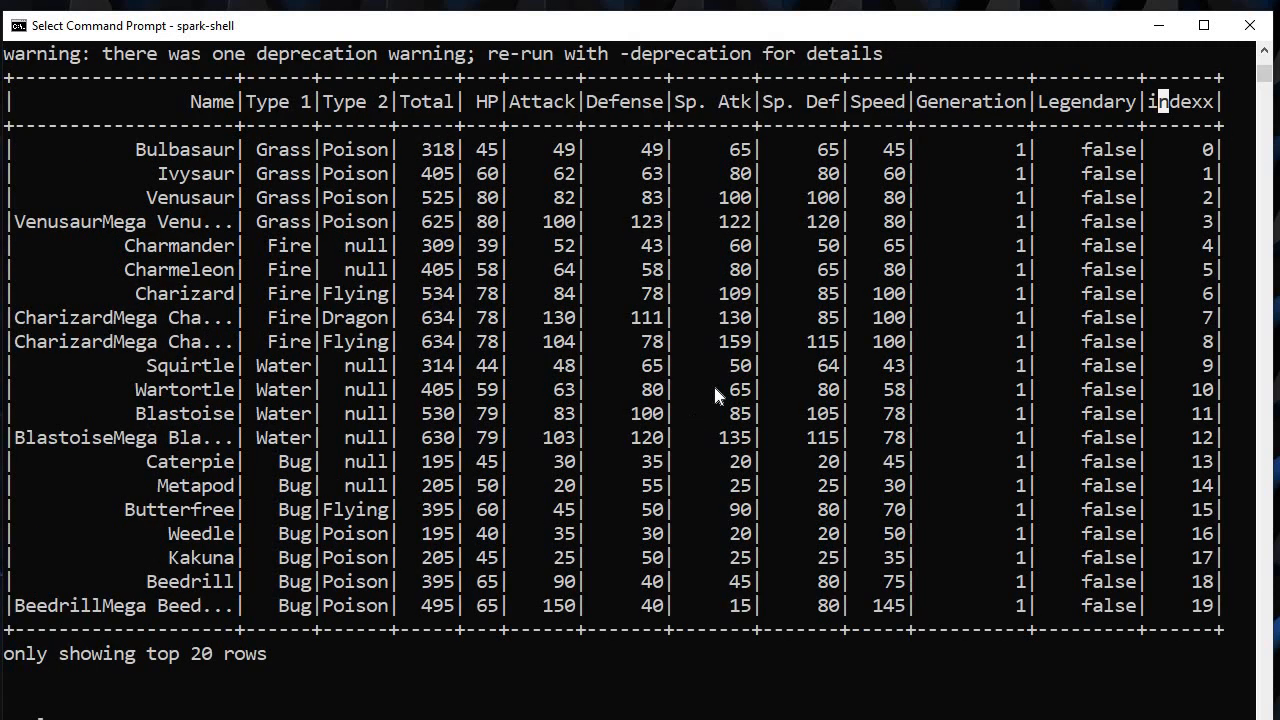
mouse_move(1214, 155)
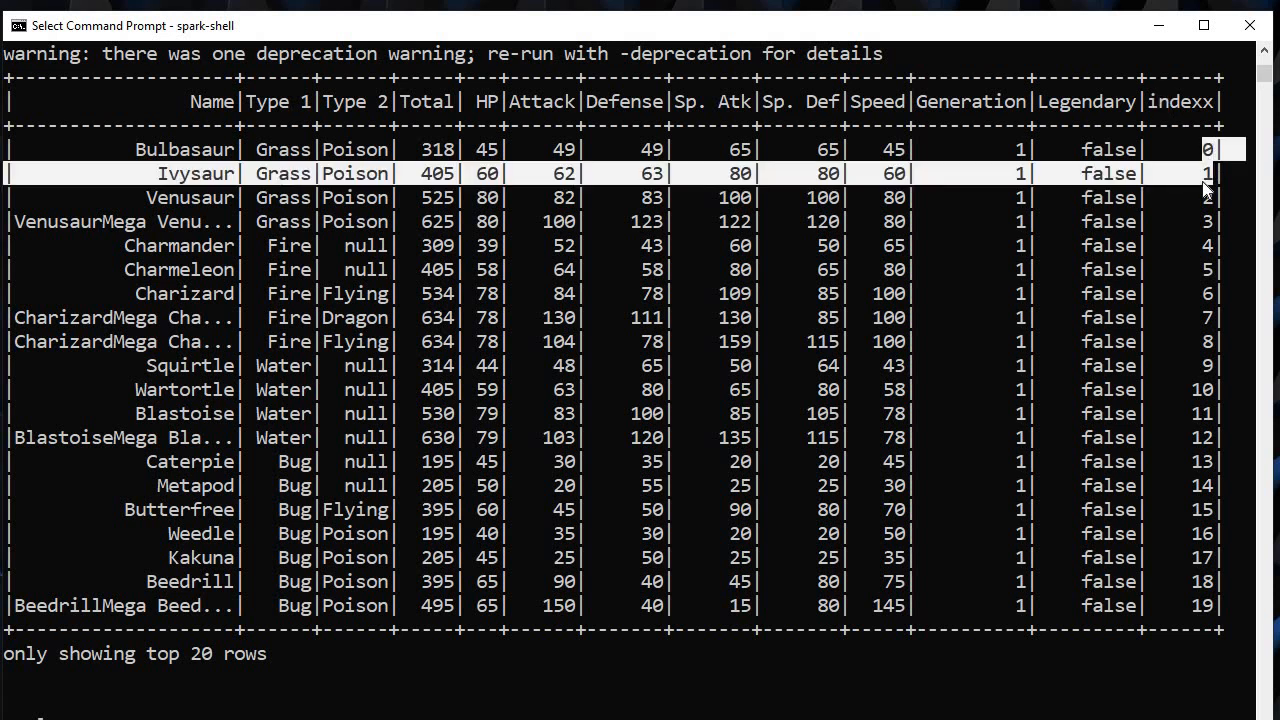
mouse_move(1215, 174)
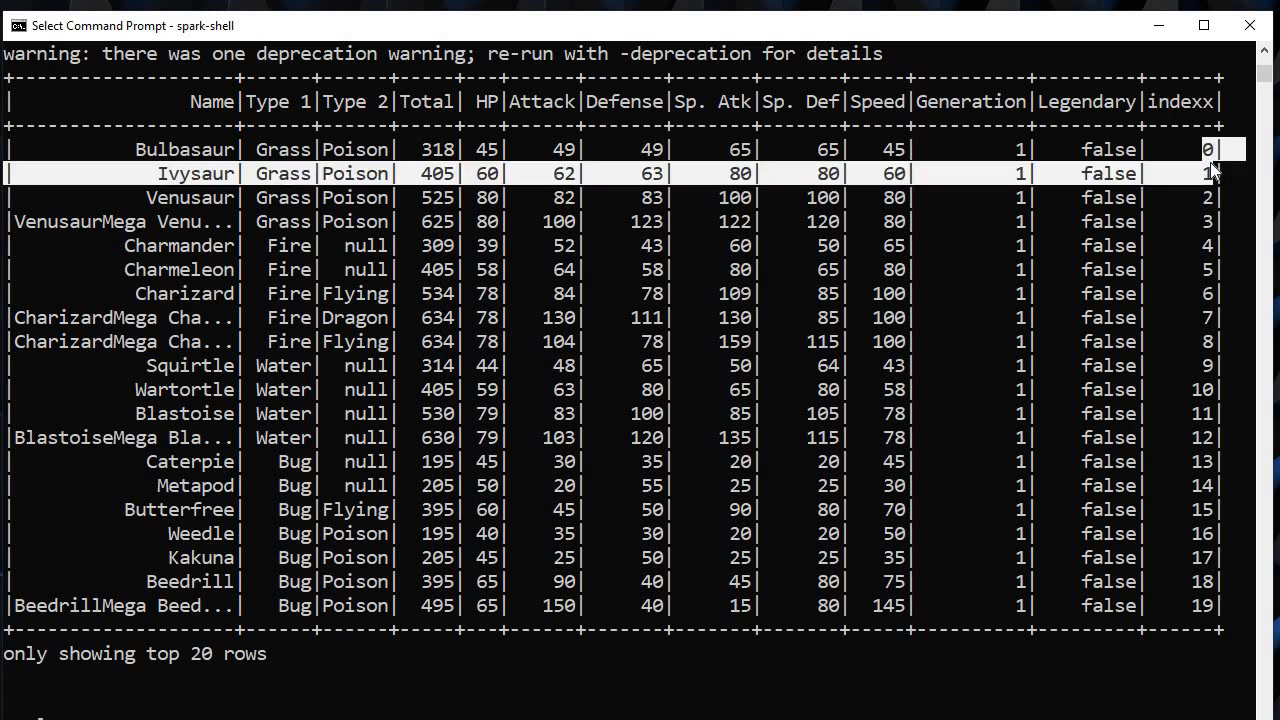
mouse_move(1065, 215)
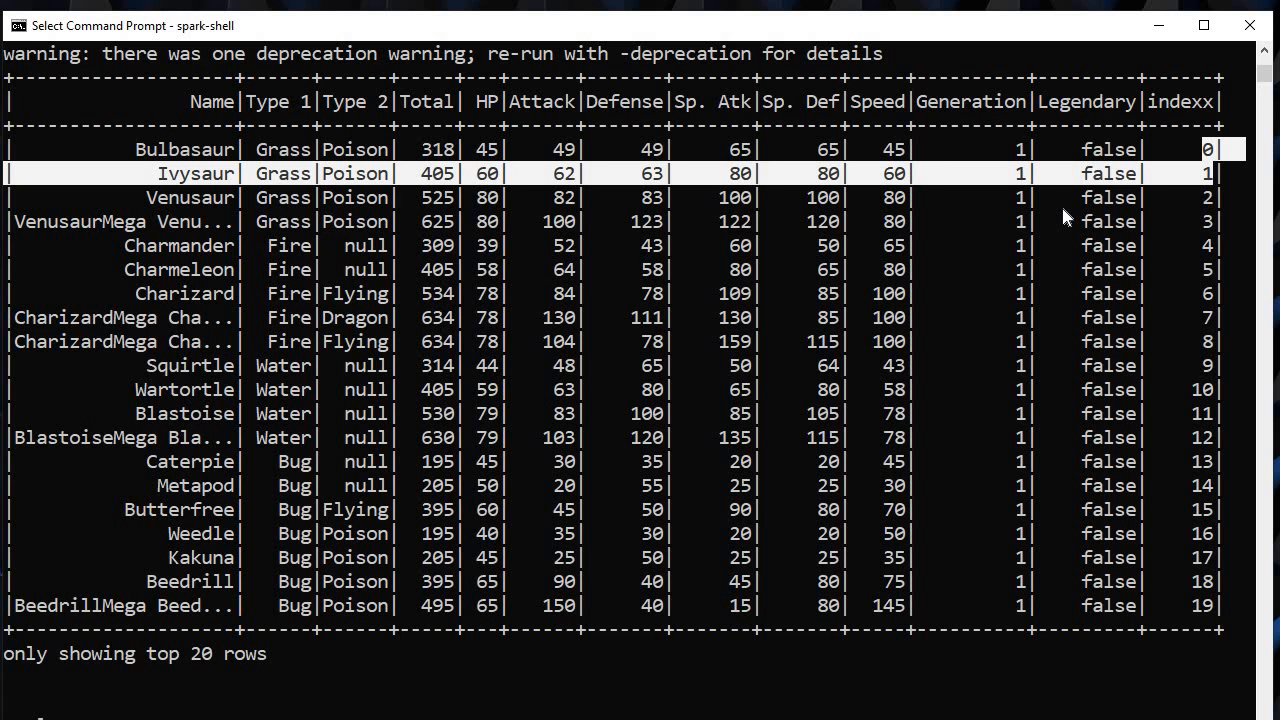
mouse_move(1130, 203)
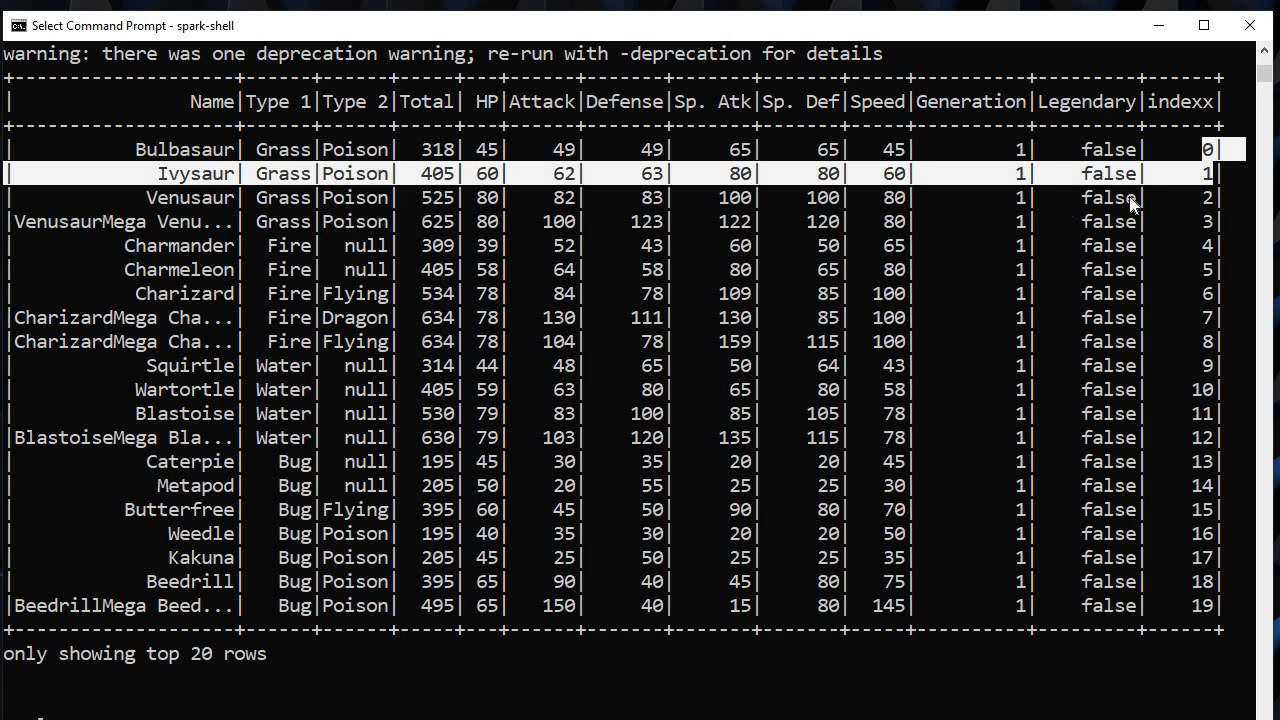
scroll(down, 3)
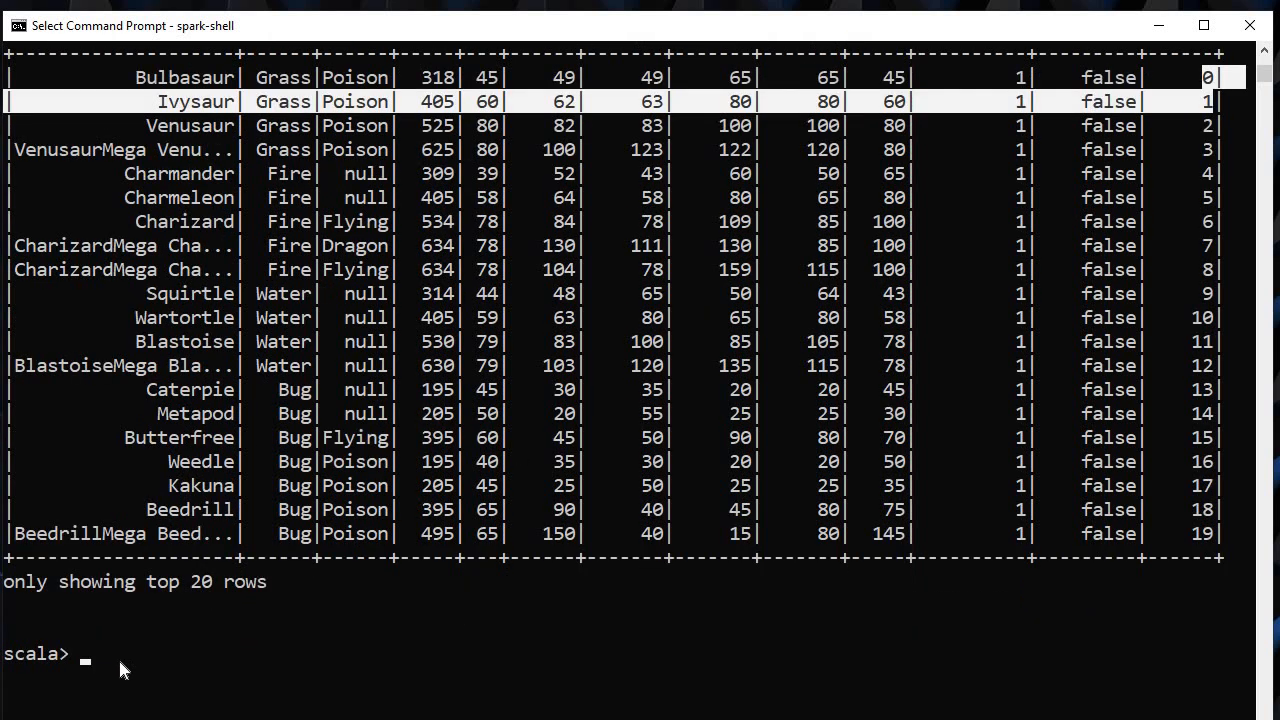
Step: Show df with indexx set to monotonicallyIncreasingId+1, numbering rows 1 to 20
text(df.withColumn("indexx",monotonicallyIncreasingId).show)
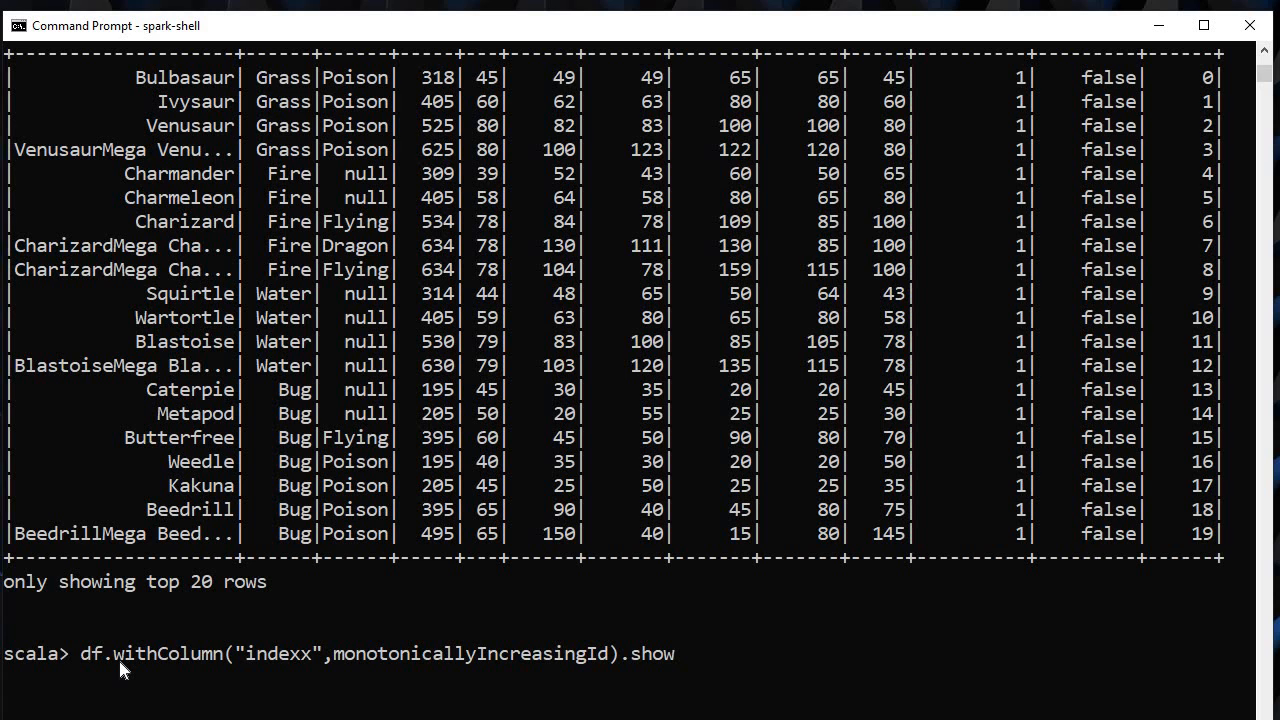
text(+1)
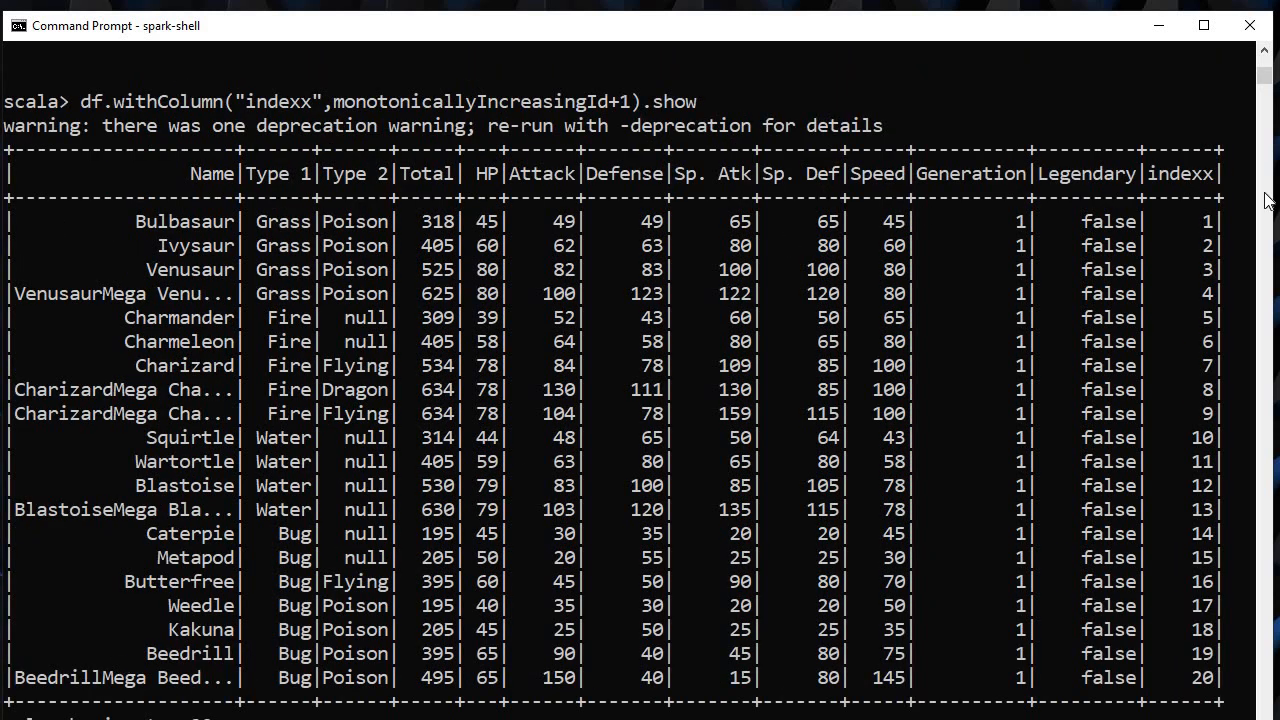
mouse_move(1203, 226)
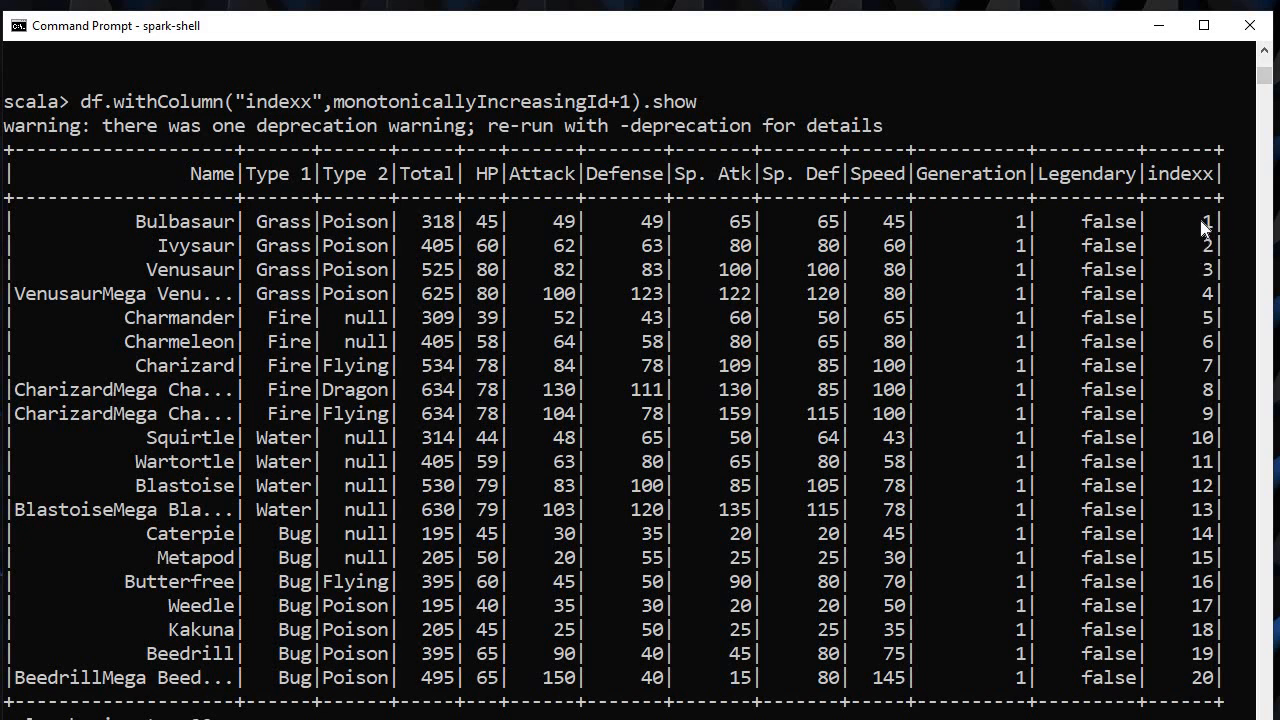
click(1203, 221)
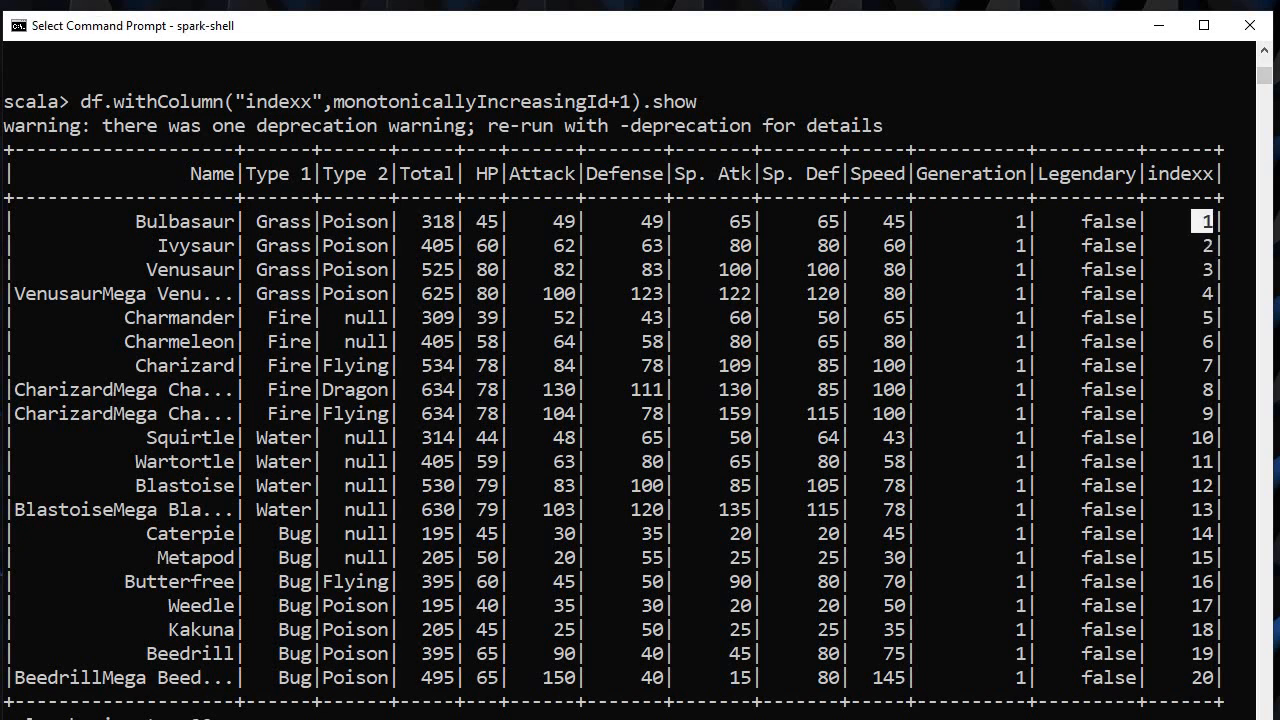
mouse_move(278, 124)
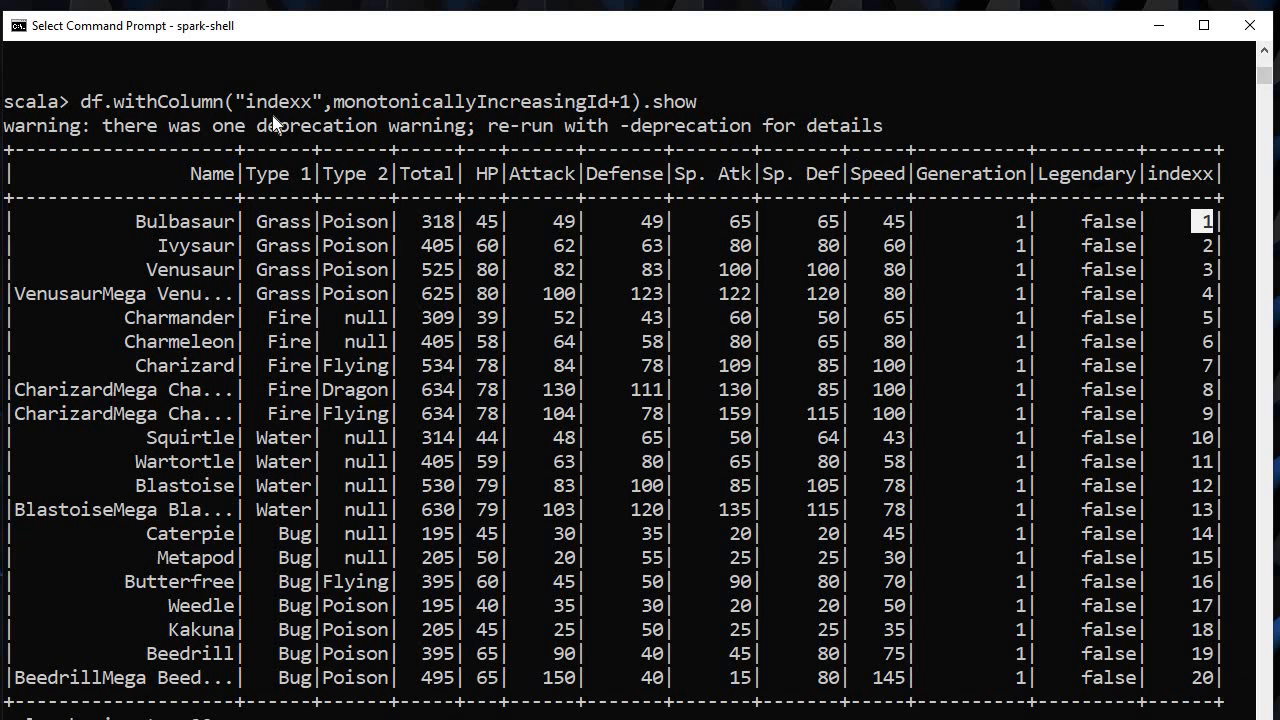
mouse_move(35, 178)
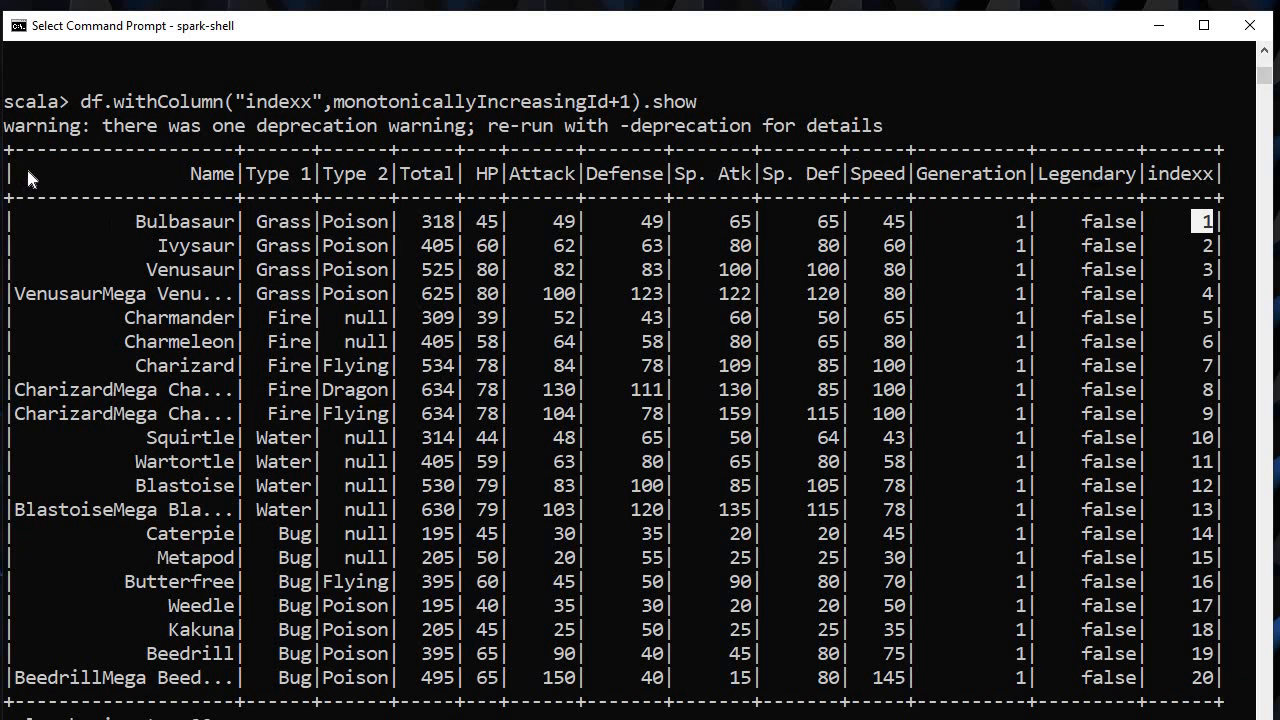
mouse_move(1178, 200)
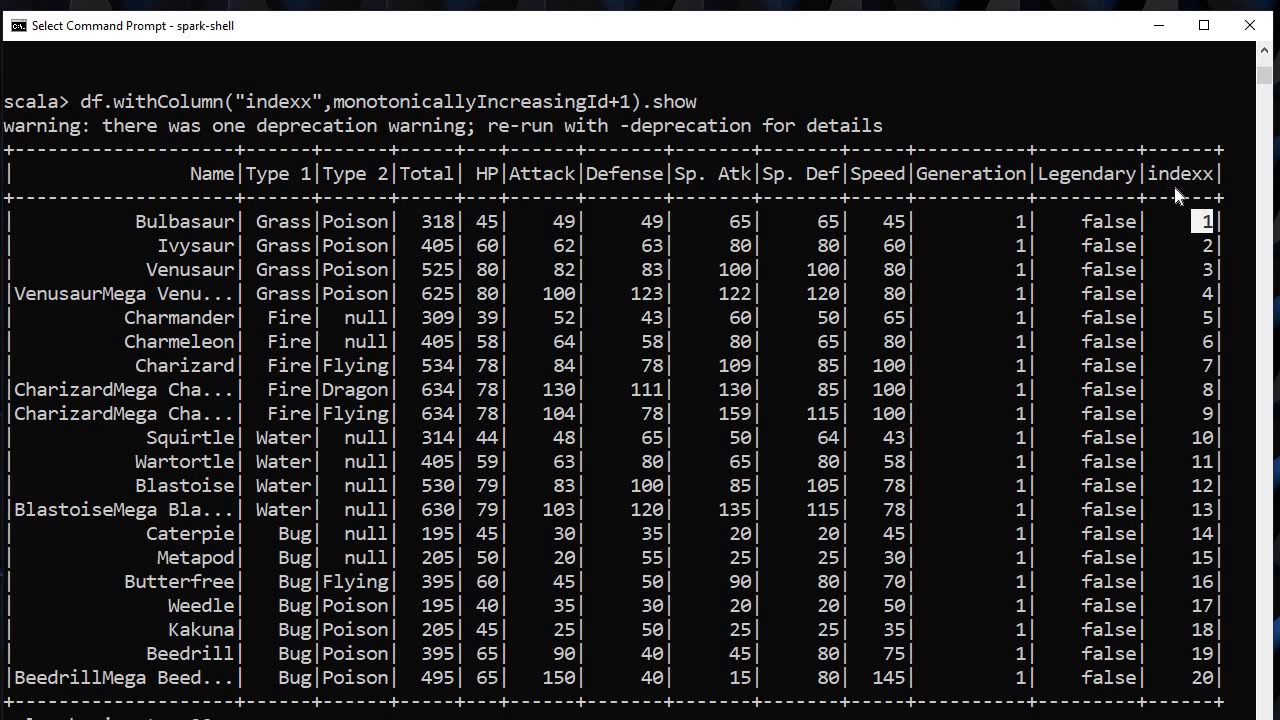
mouse_move(1185, 186)
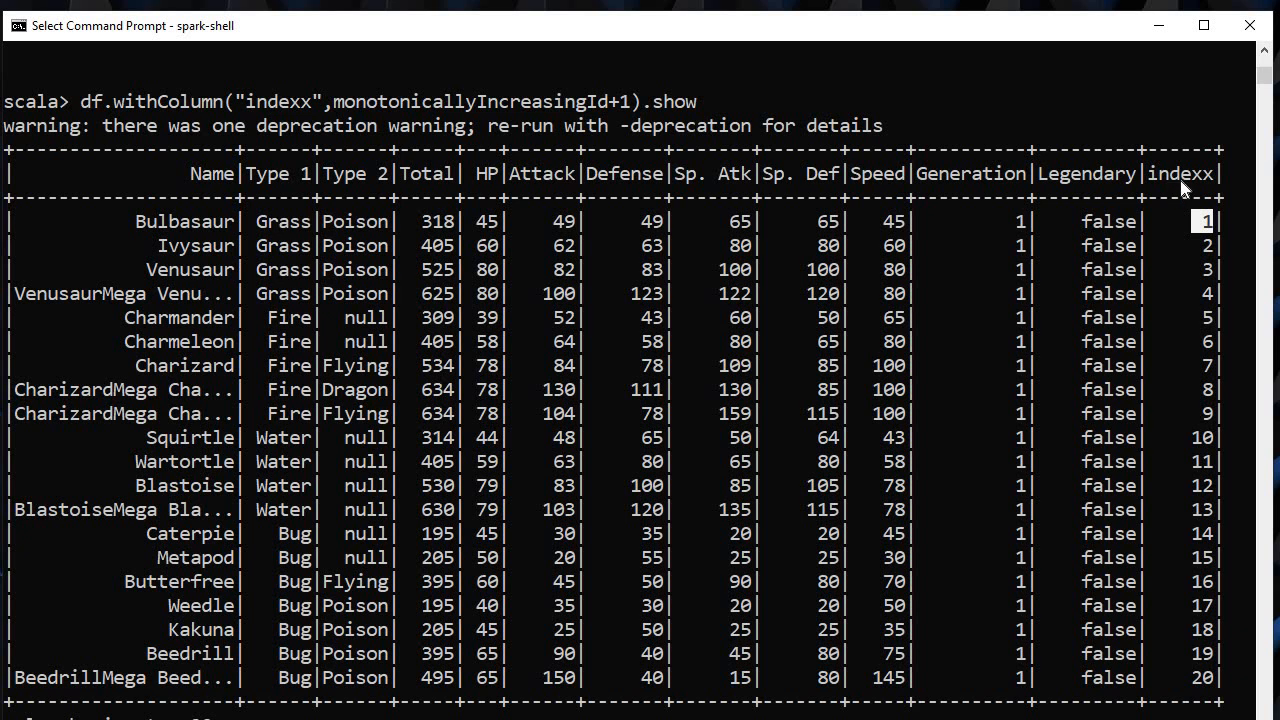
mouse_move(207, 372)
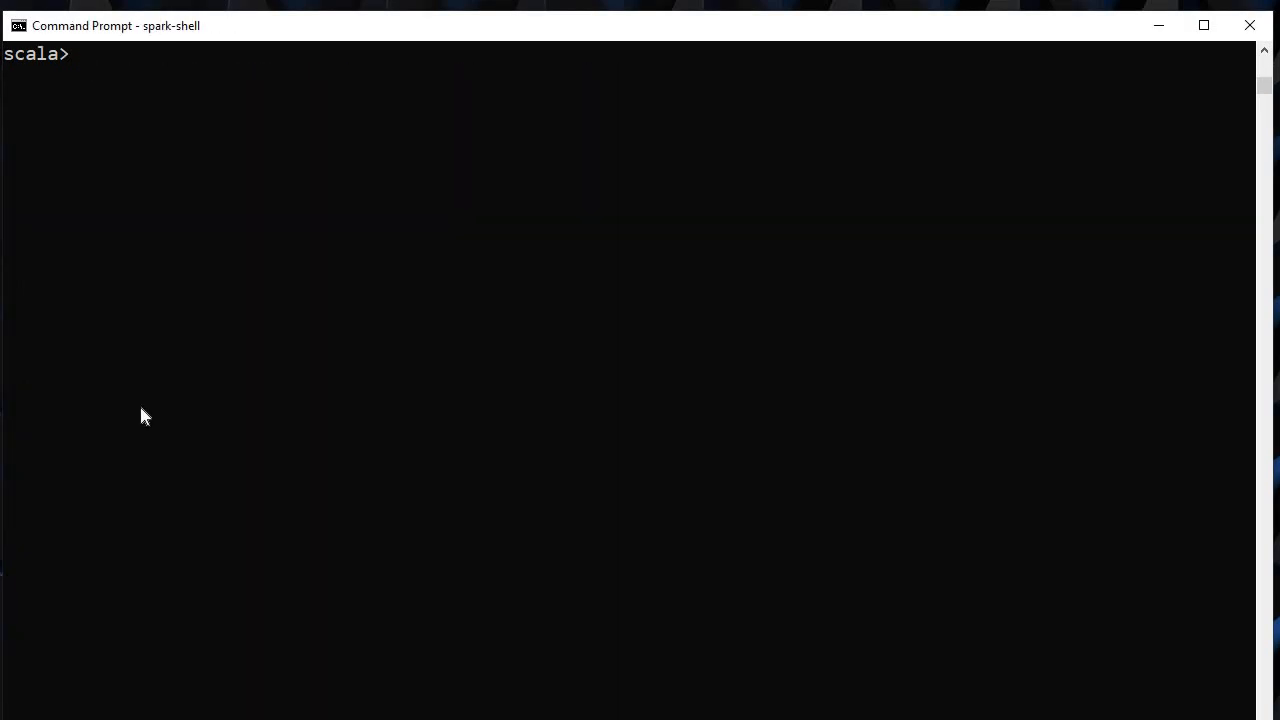
mouse_move(87, 200)
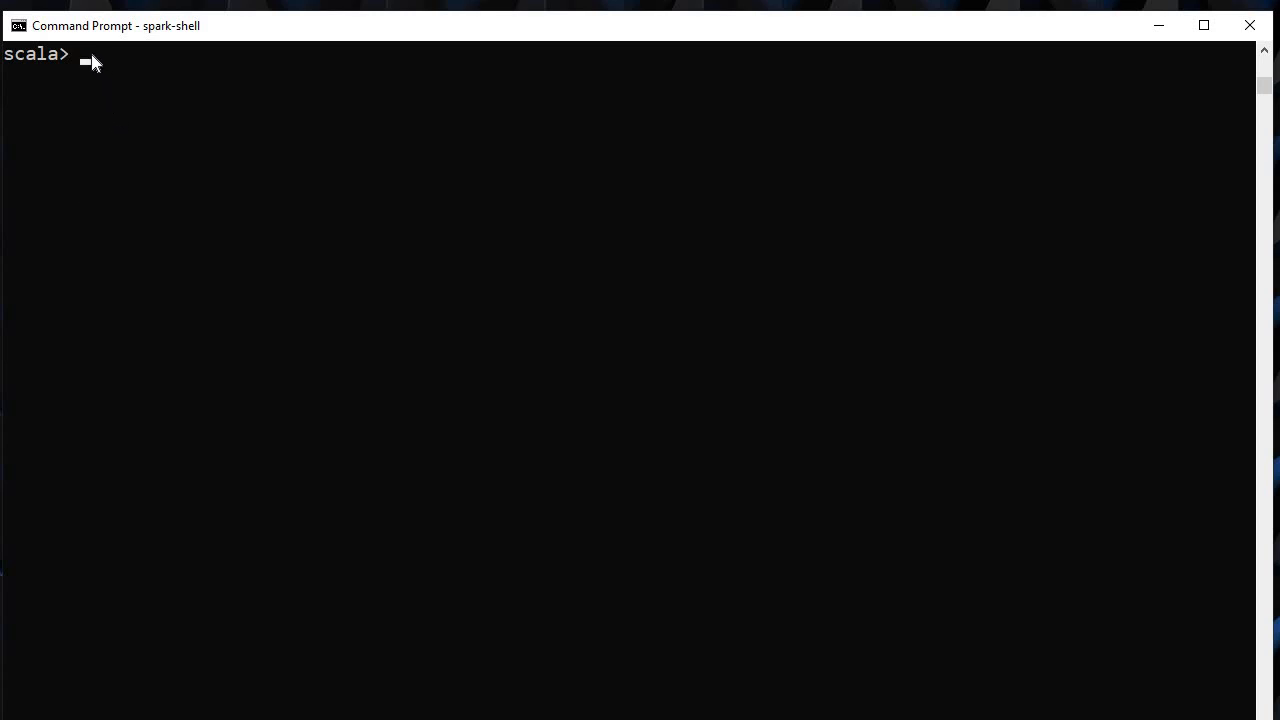
Step: Define val newdf with a zero-based indexx column and display it with newdf.show
text(val newdf=df.withColumn("indexx",monotonicallyIncreasingId))
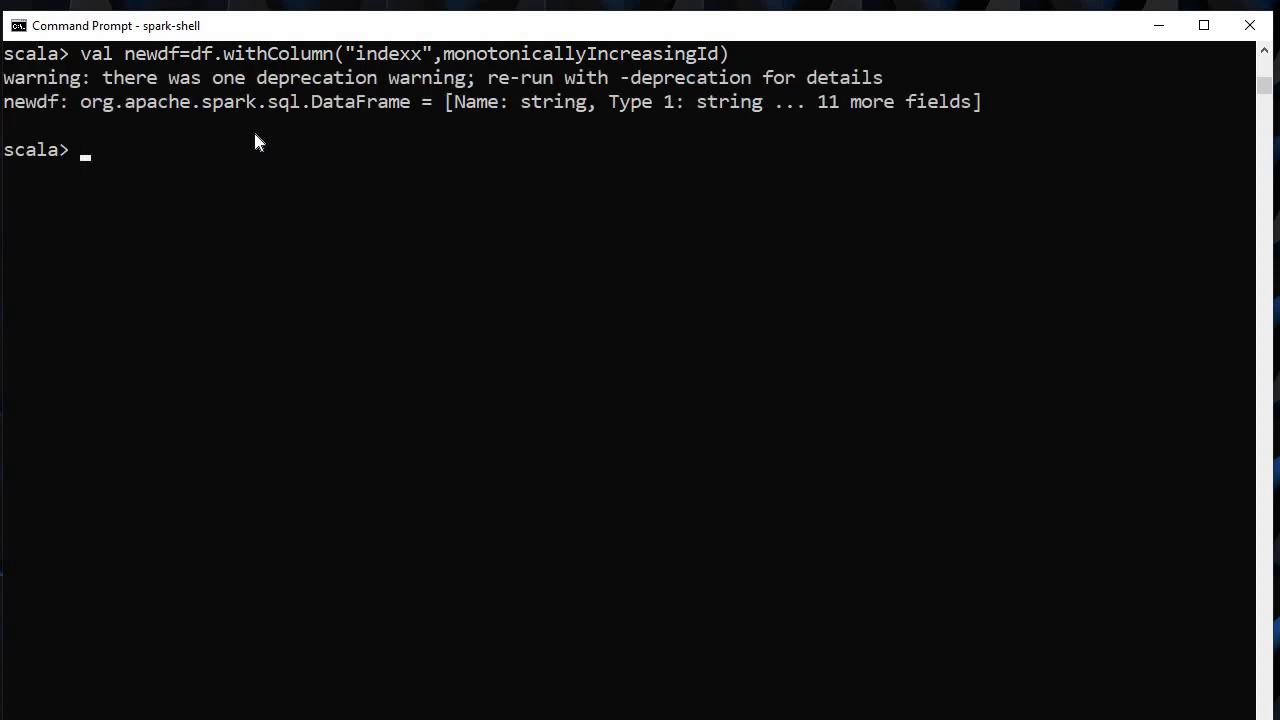
text(newd)
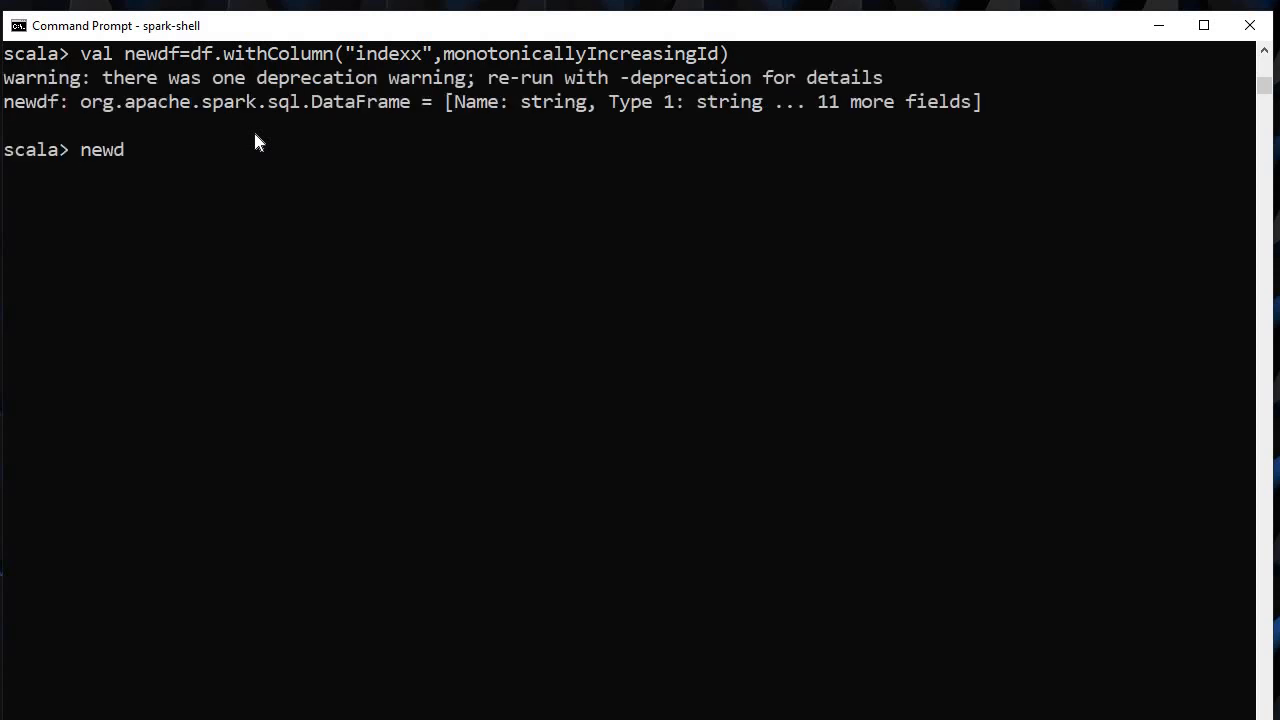
text(f.sho)
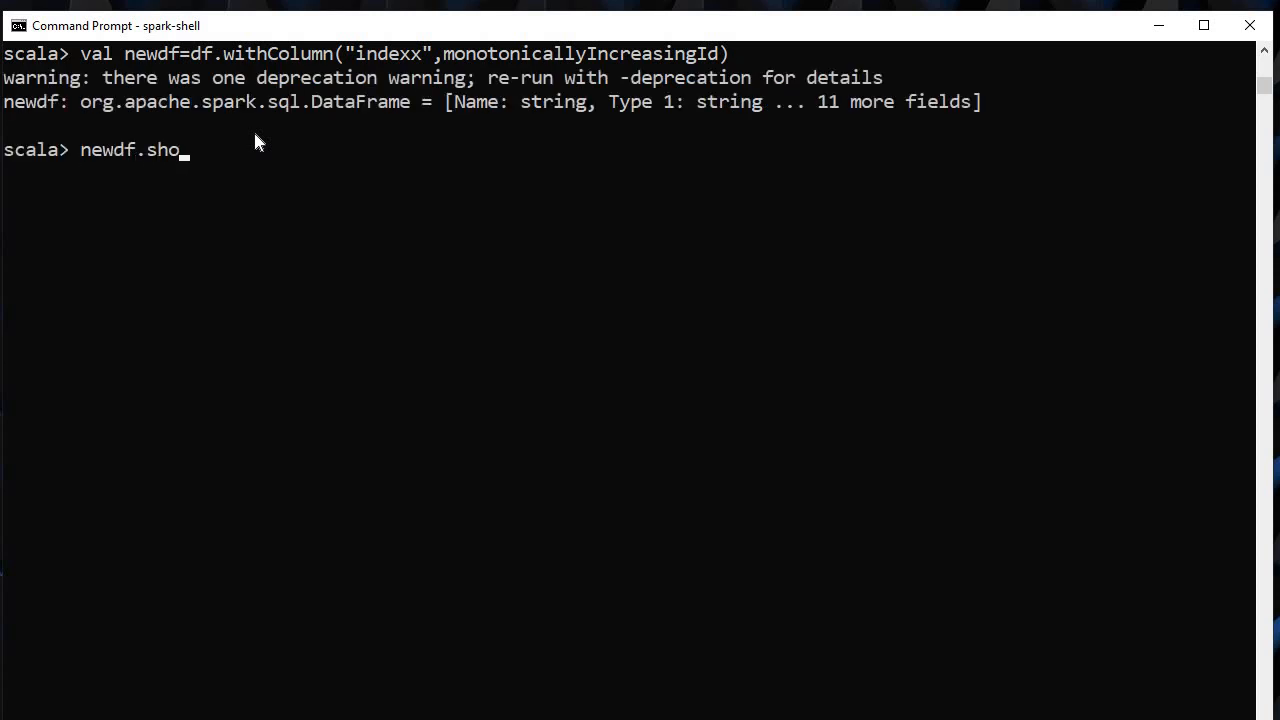
key(Enter)
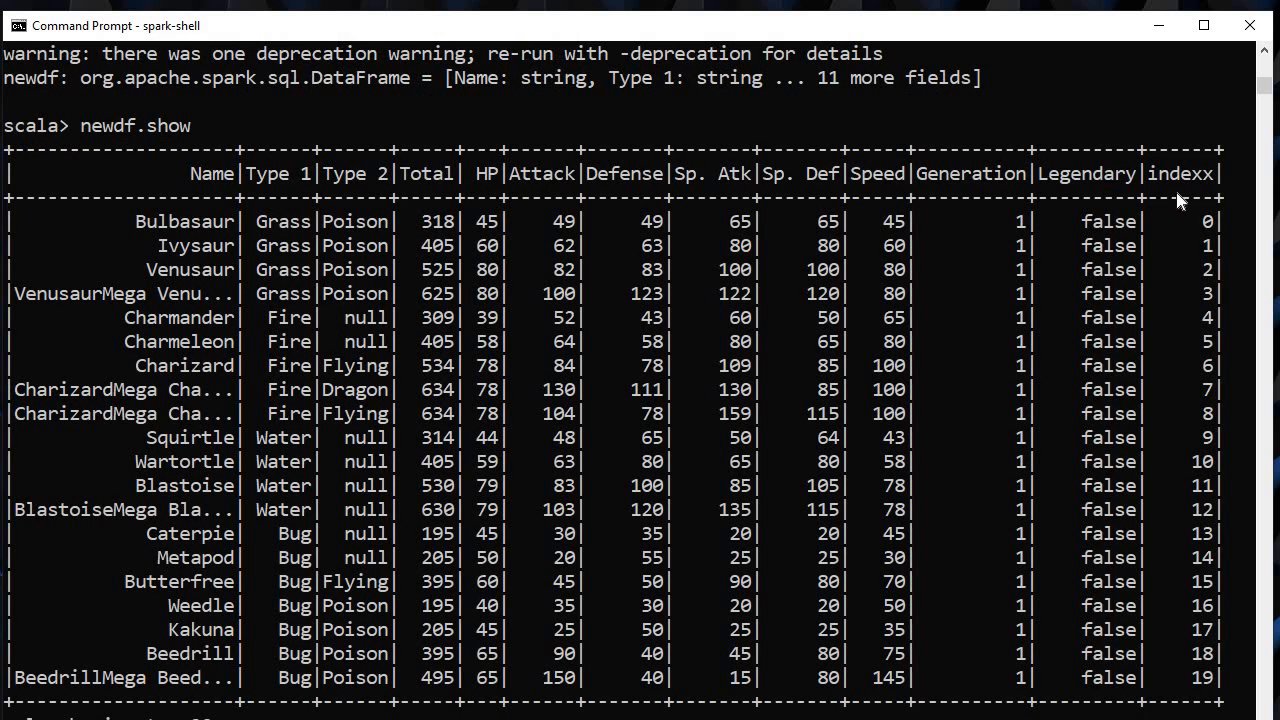
scroll(down, 3)
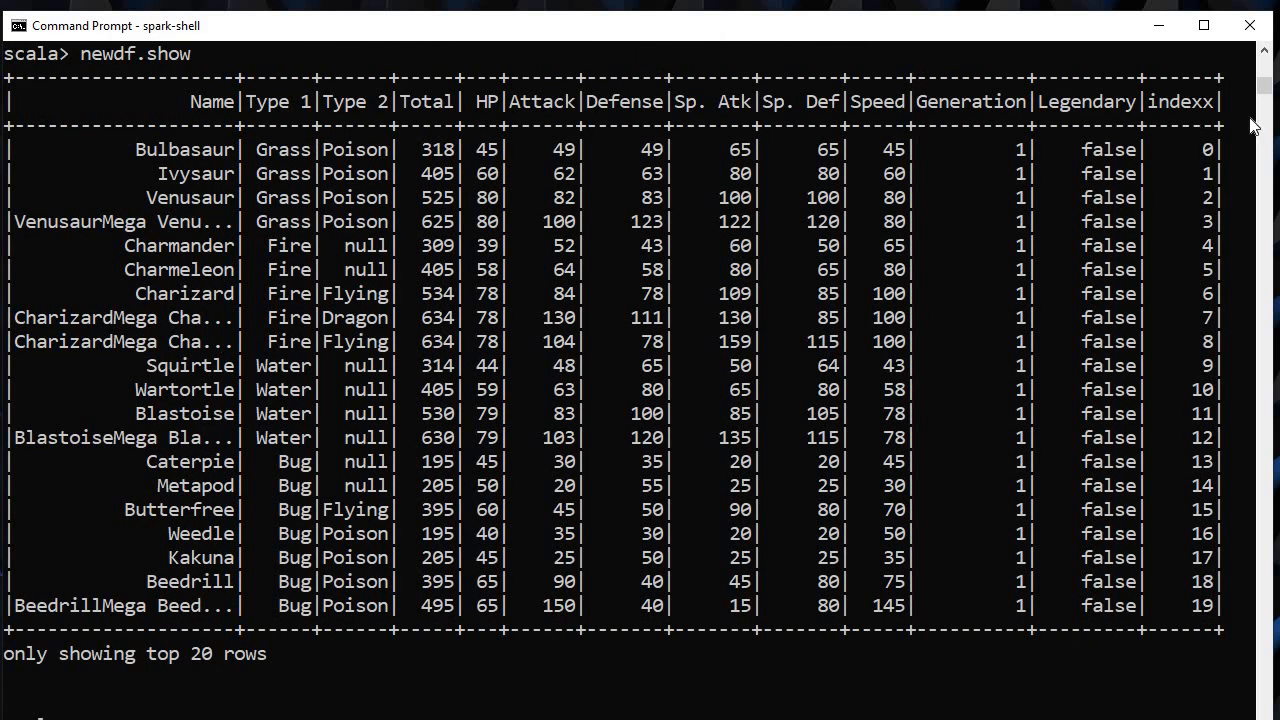
mouse_move(28, 78)
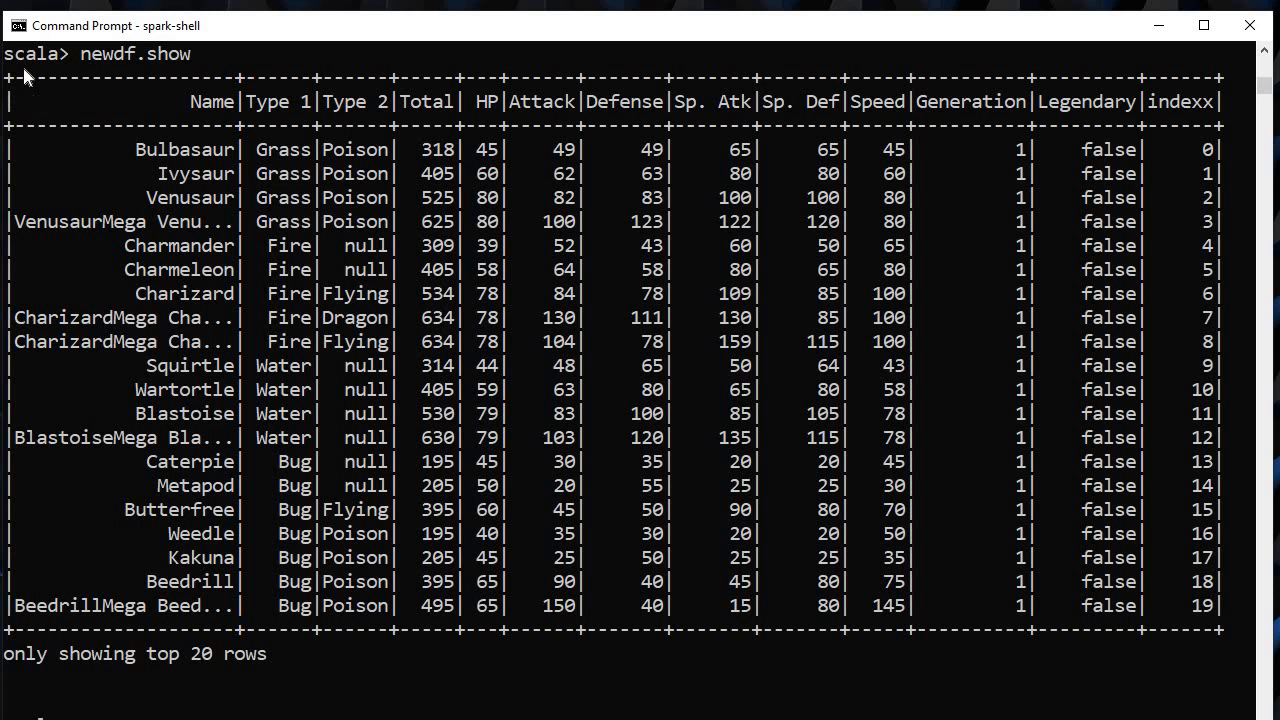
scroll(down, 3)
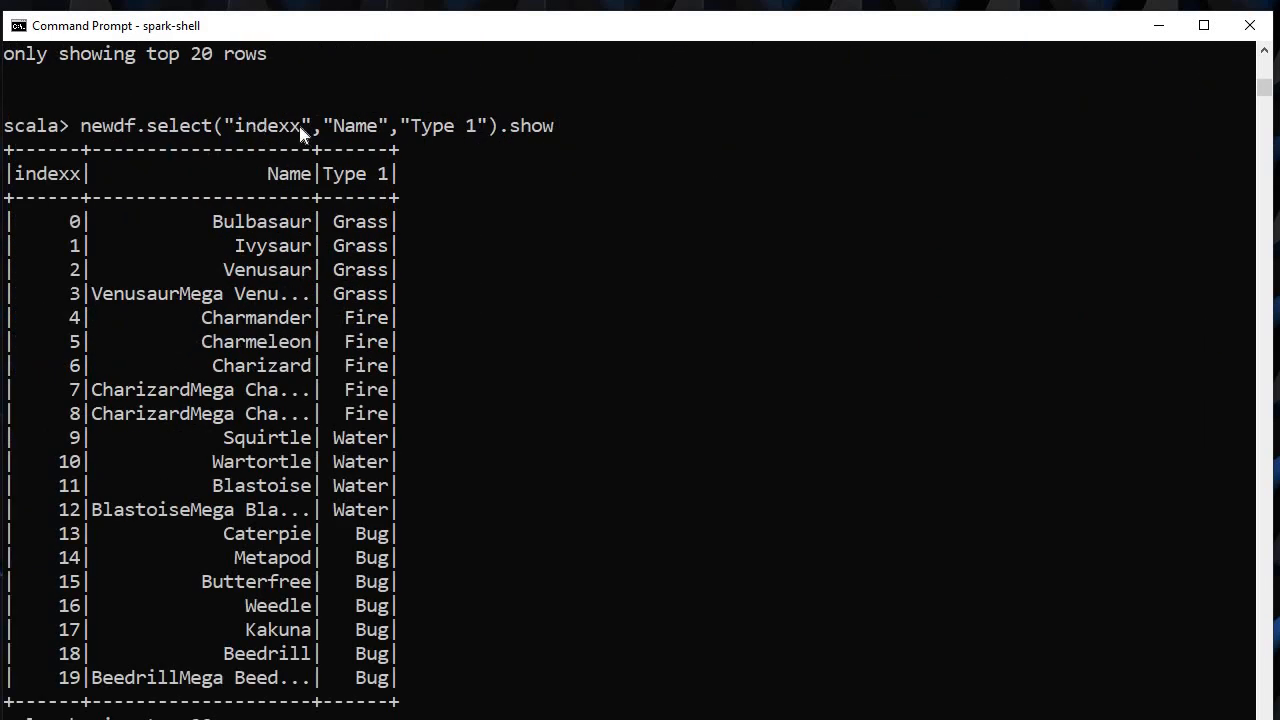
mouse_move(507, 138)
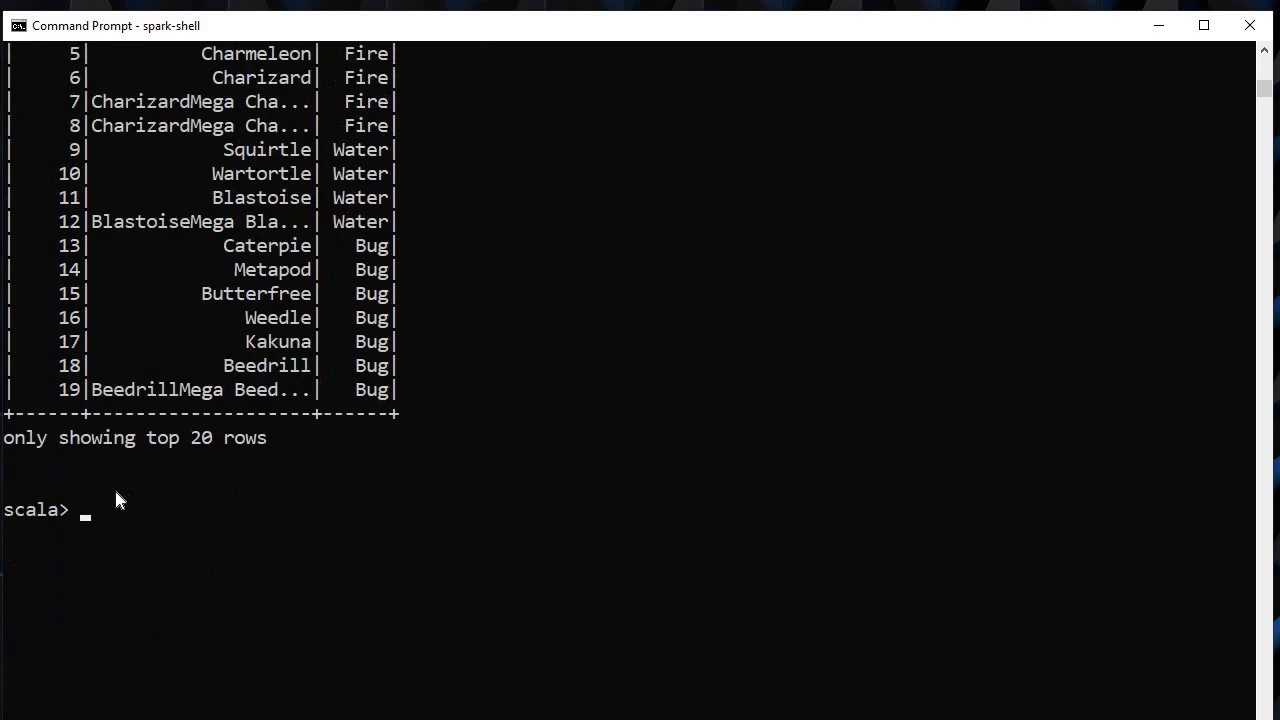
mouse_move(160, 474)
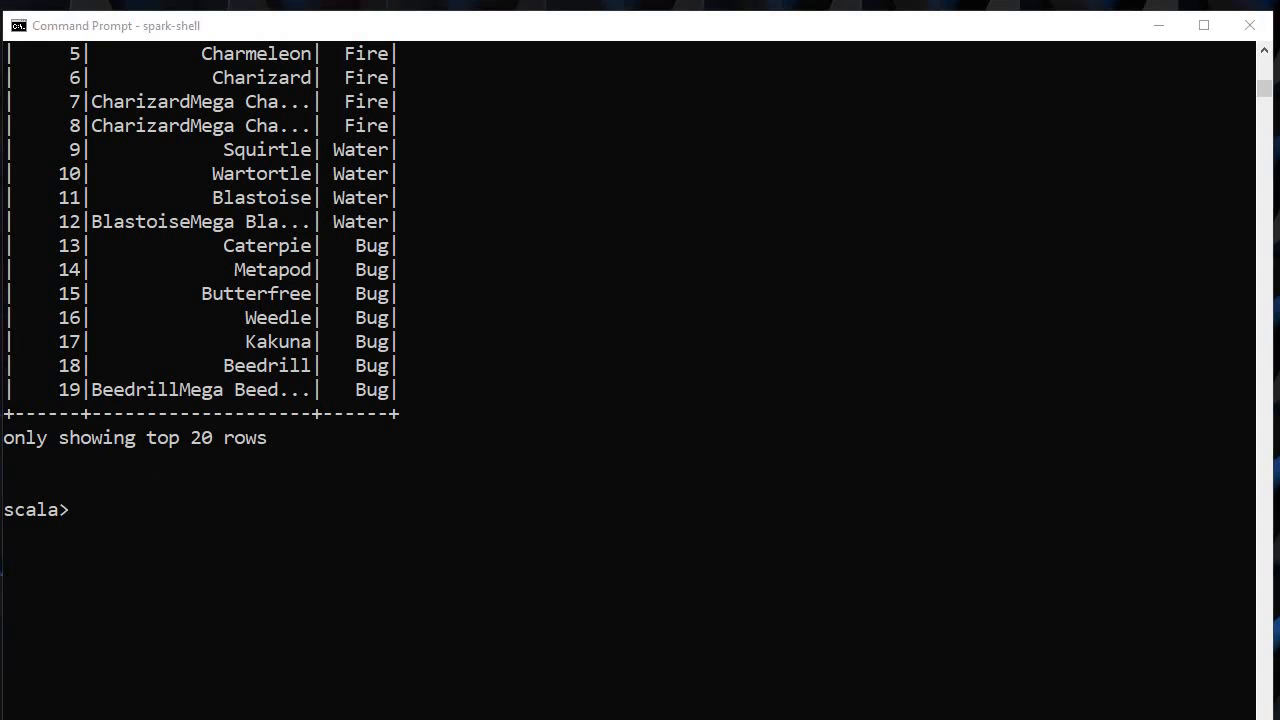
Step: Define col_name as List("indexx","Name","Type 1") and show newdf.select(col_name.map(col):_*)
text(val col_name=List("indexx","Name","Type 1"))
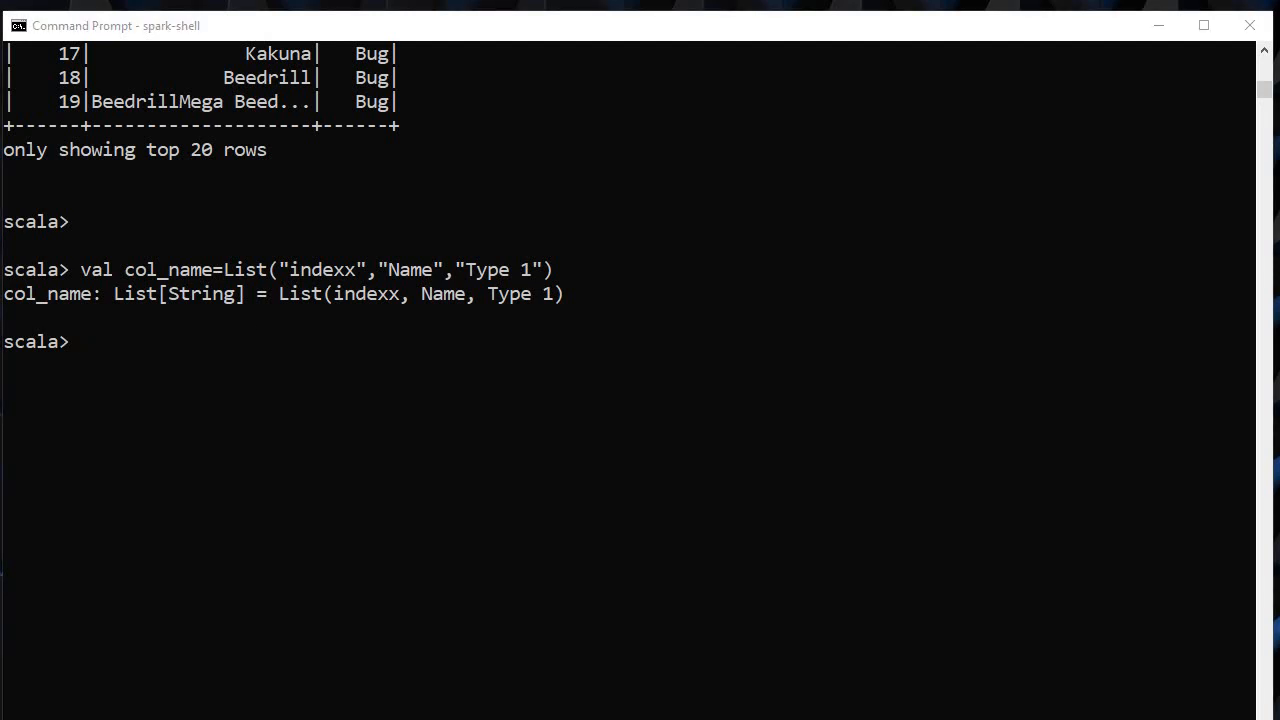
text(newdf.select(col_name.map(col):_*).show)
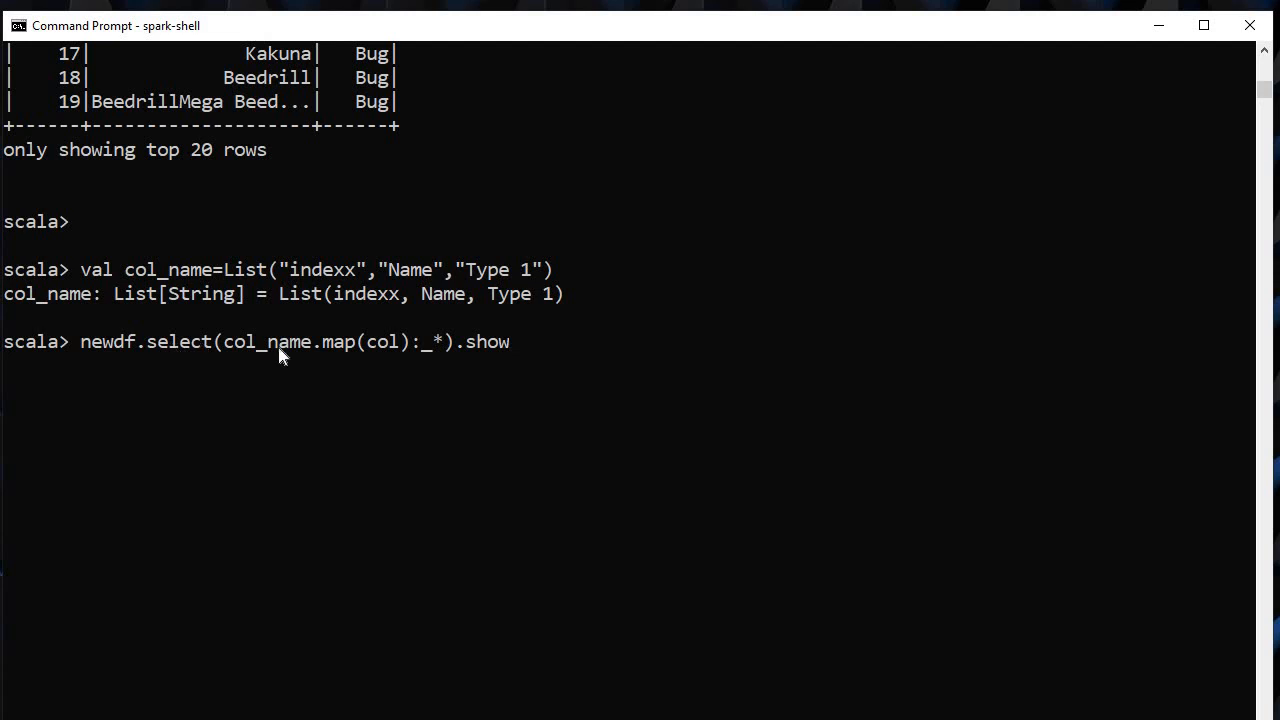
double_click(270, 341)
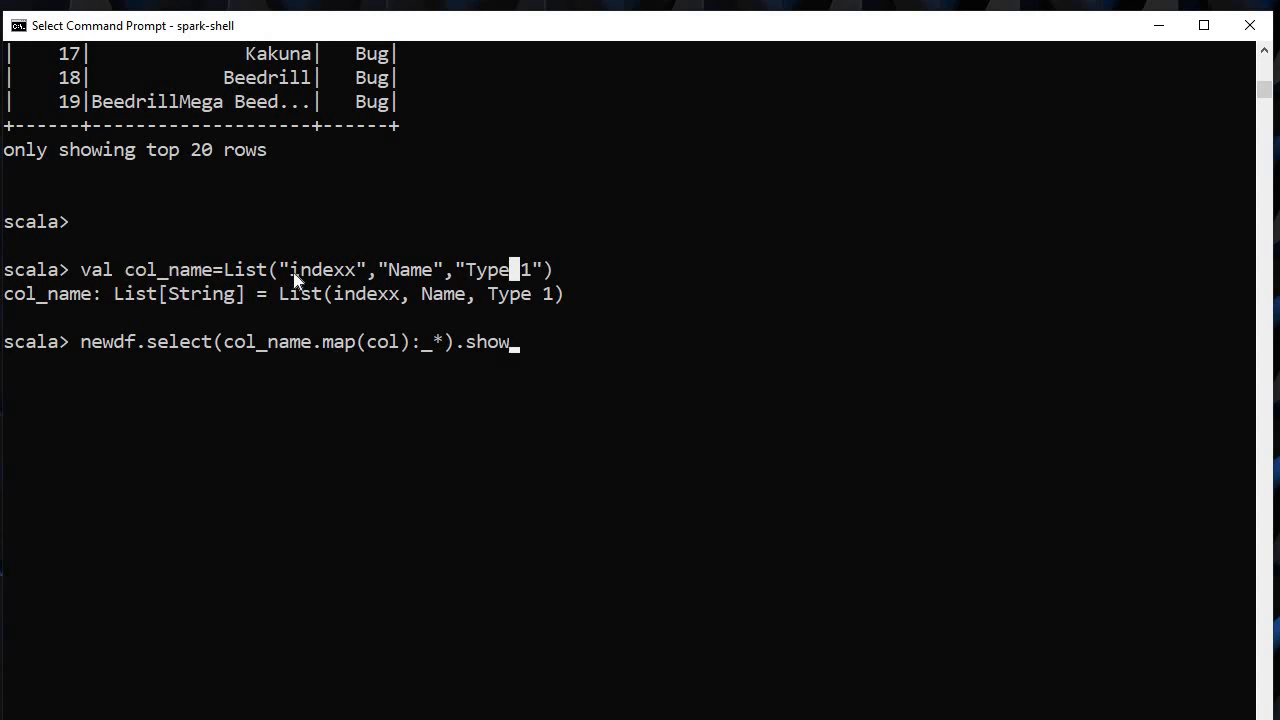
mouse_move(338, 316)
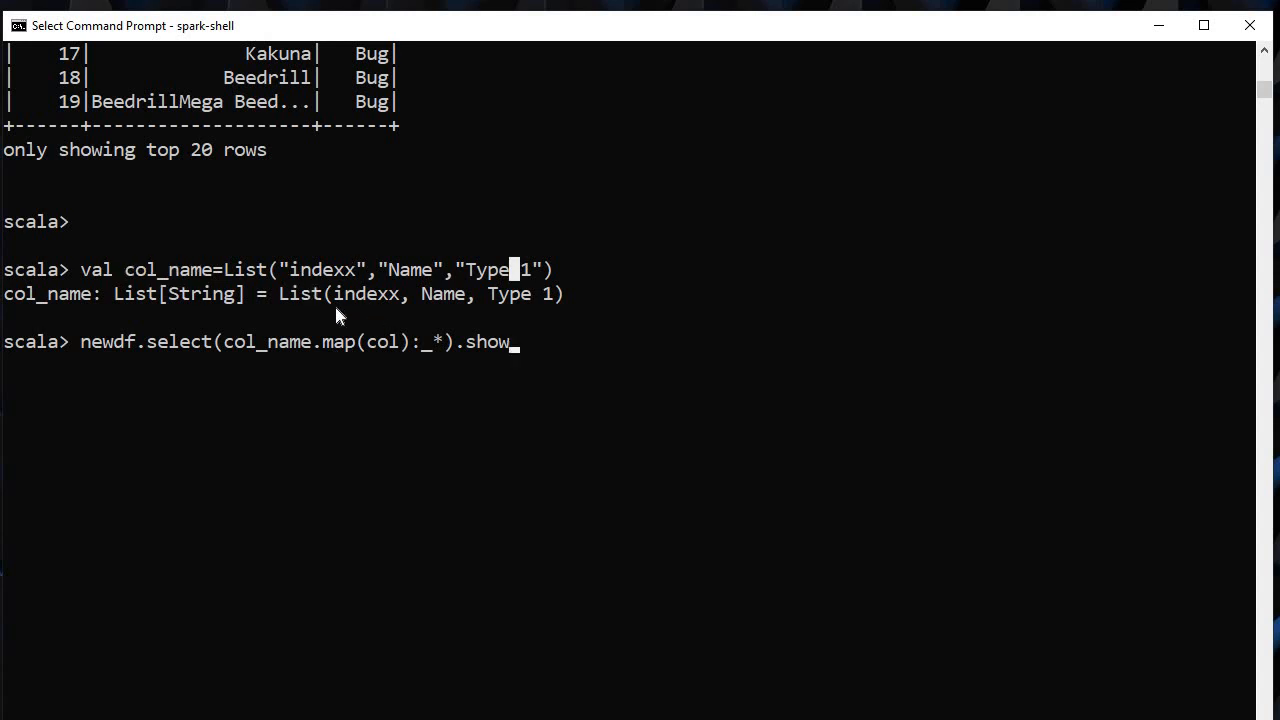
double_click(108, 341)
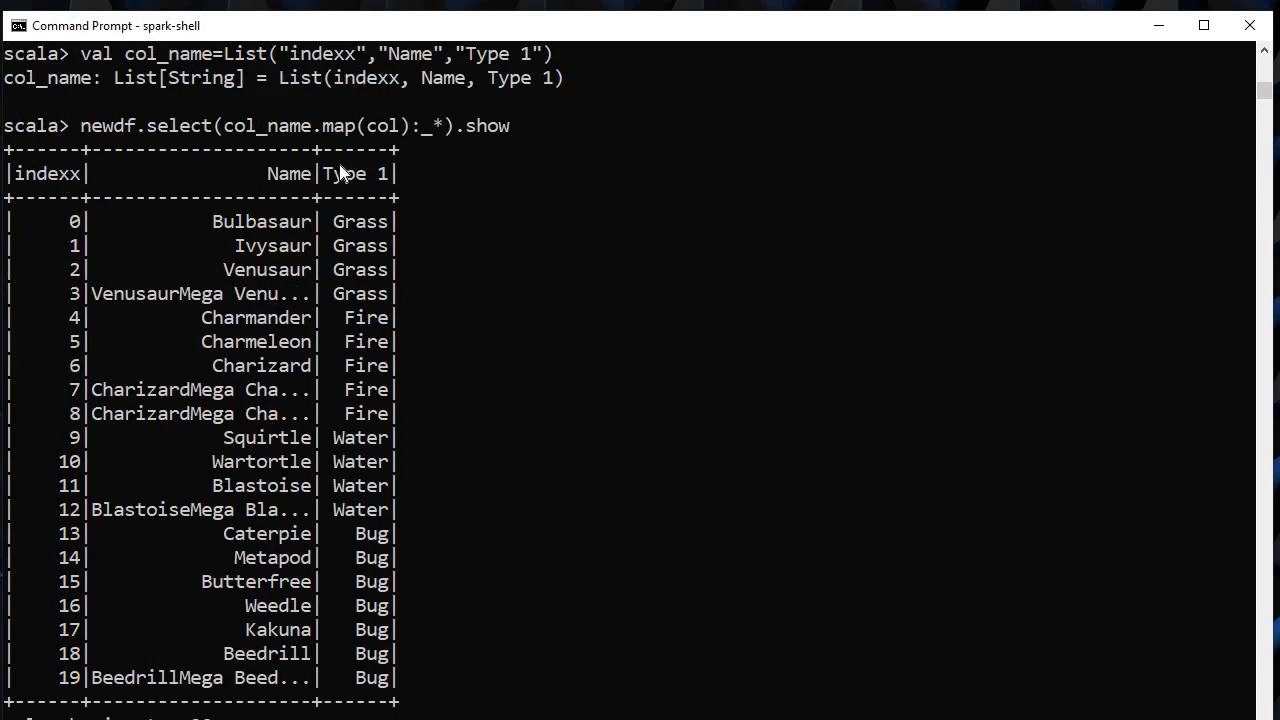
mouse_move(137, 213)
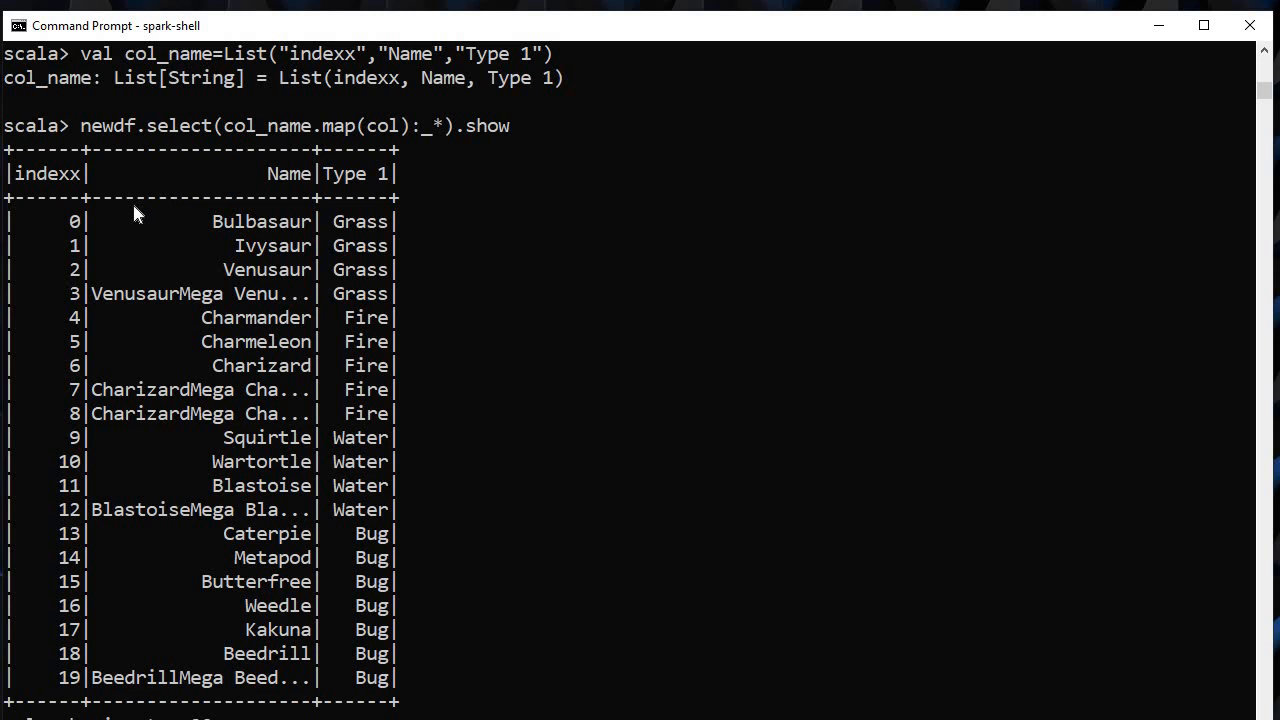
mouse_move(322, 135)
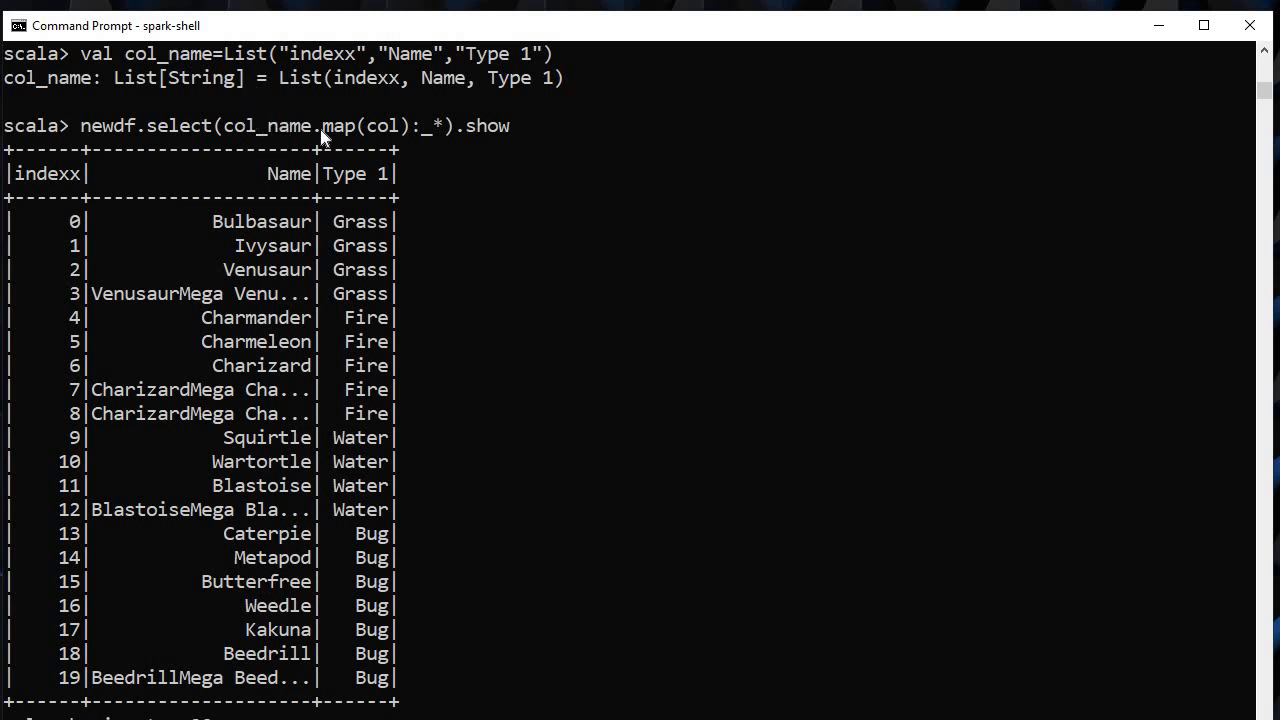
mouse_move(290, 165)
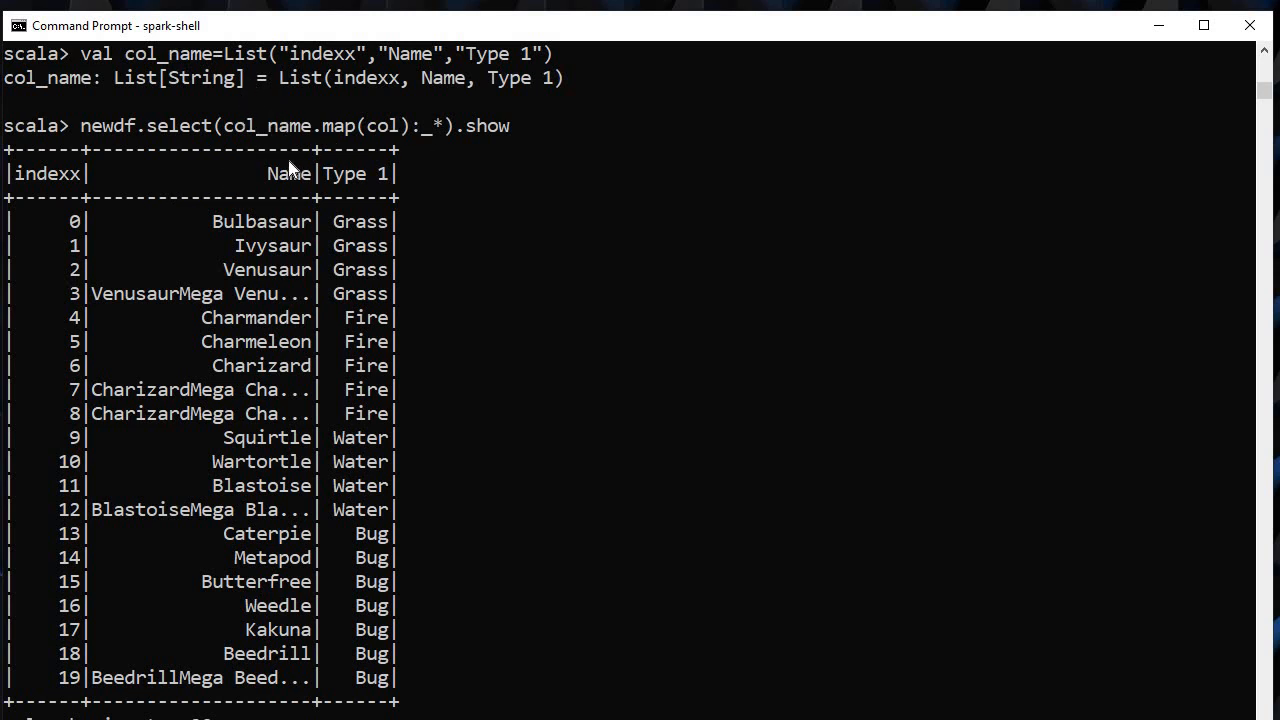